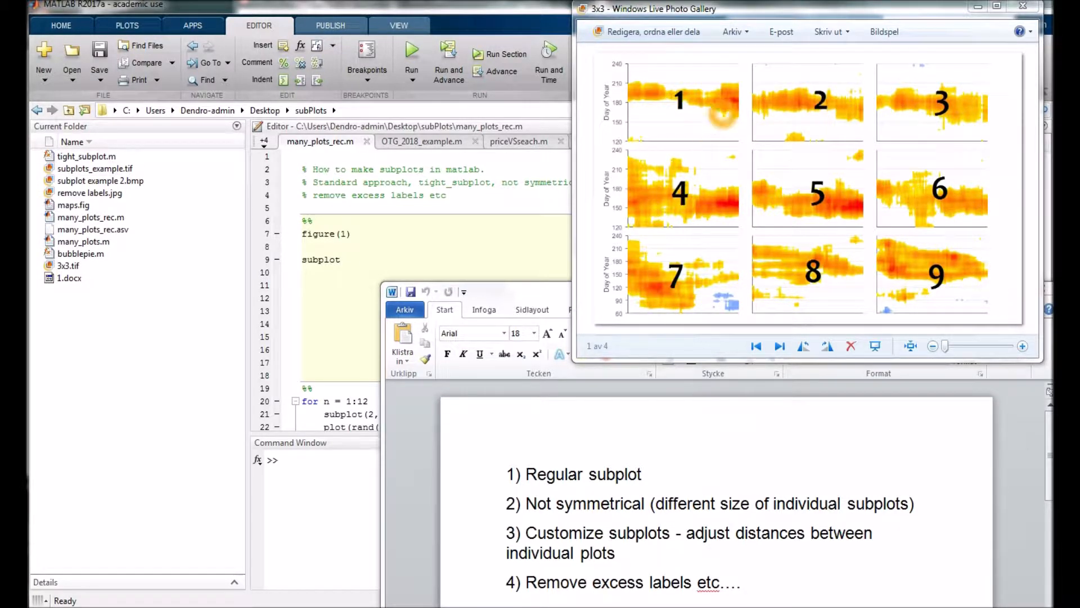
pyautogui.moveTo(854, 206)
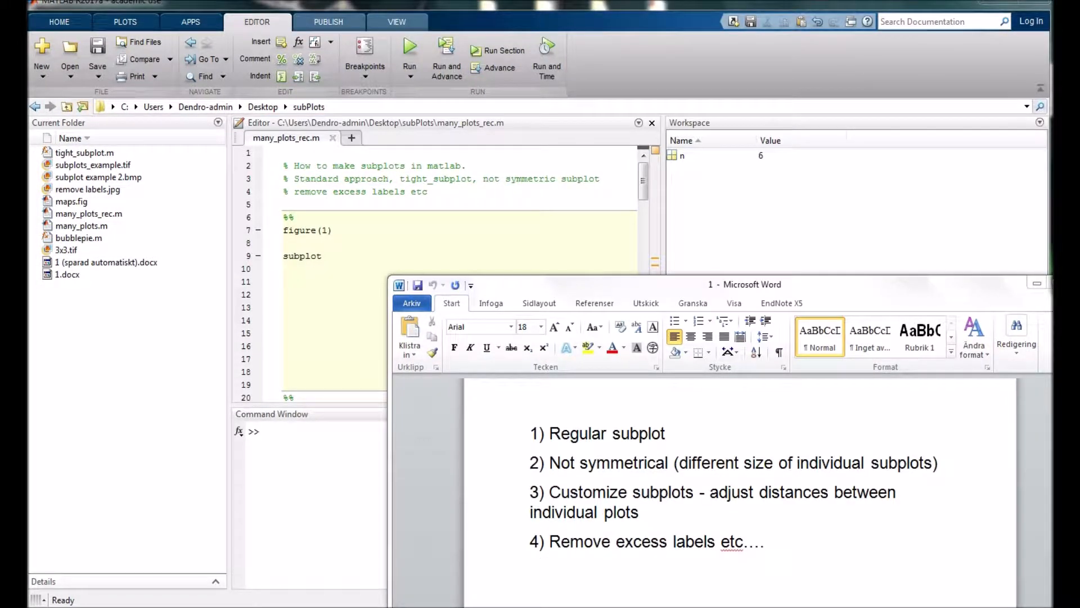
# - Start the subplot call on line 9 and check the 3x3 example image
pyautogui.click(356, 255)
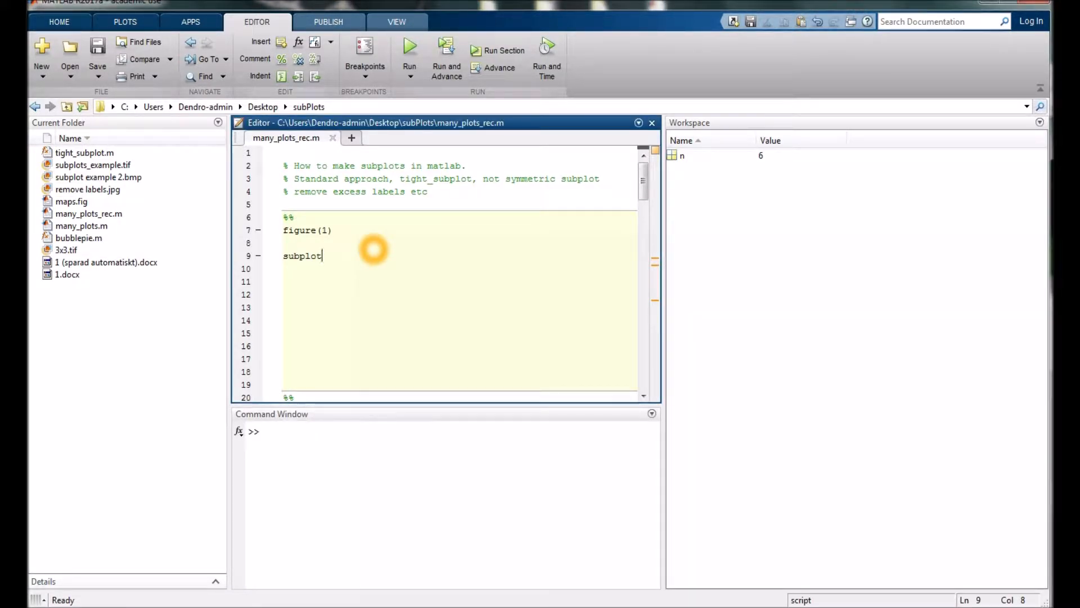
pyautogui.write('(')
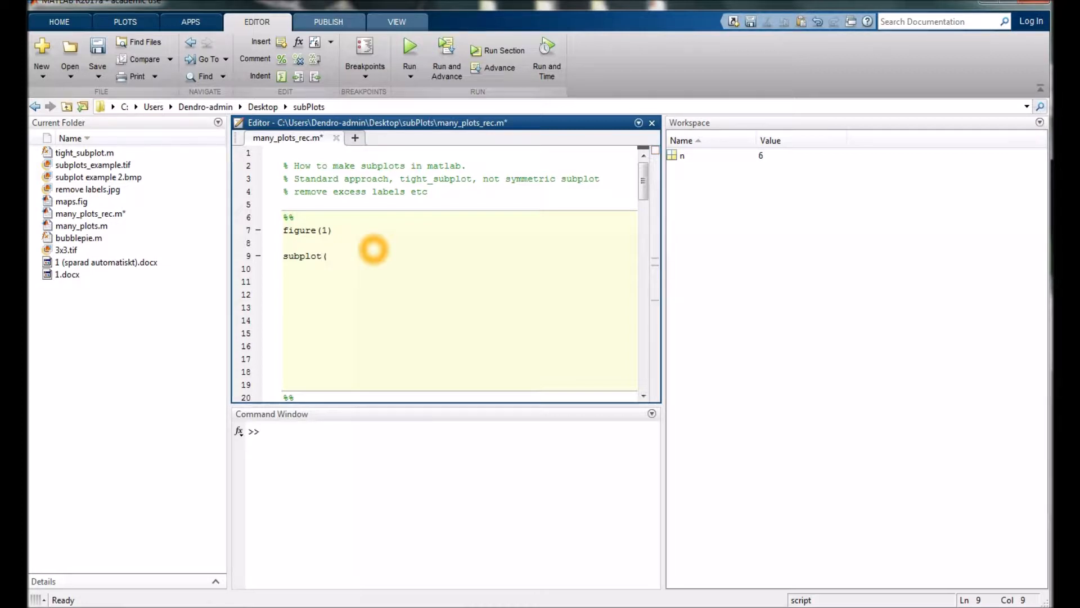
pyautogui.write('(')
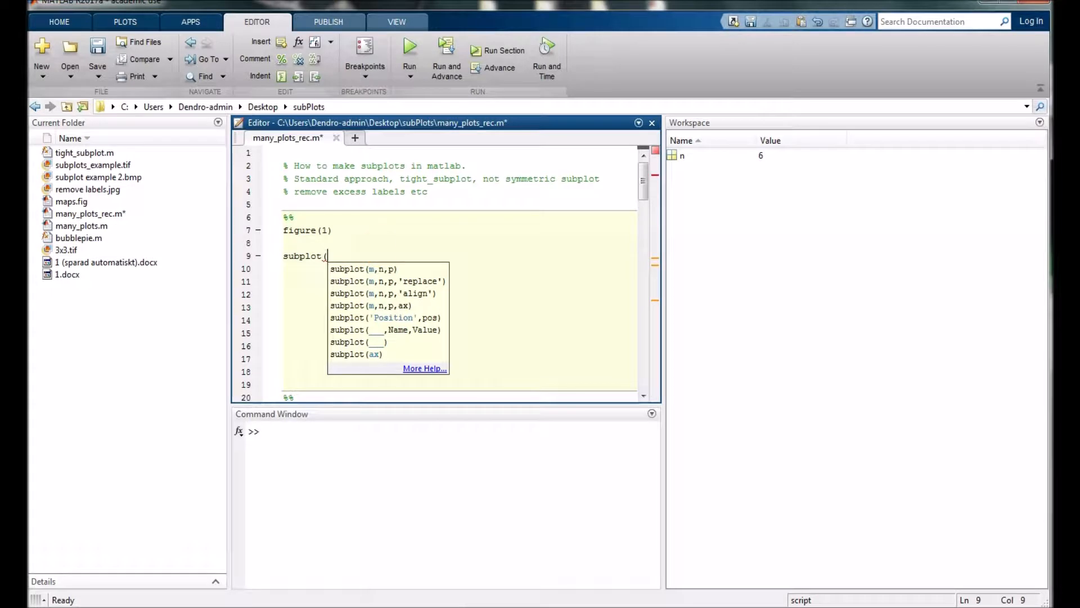
pyautogui.doubleClick(66, 250)
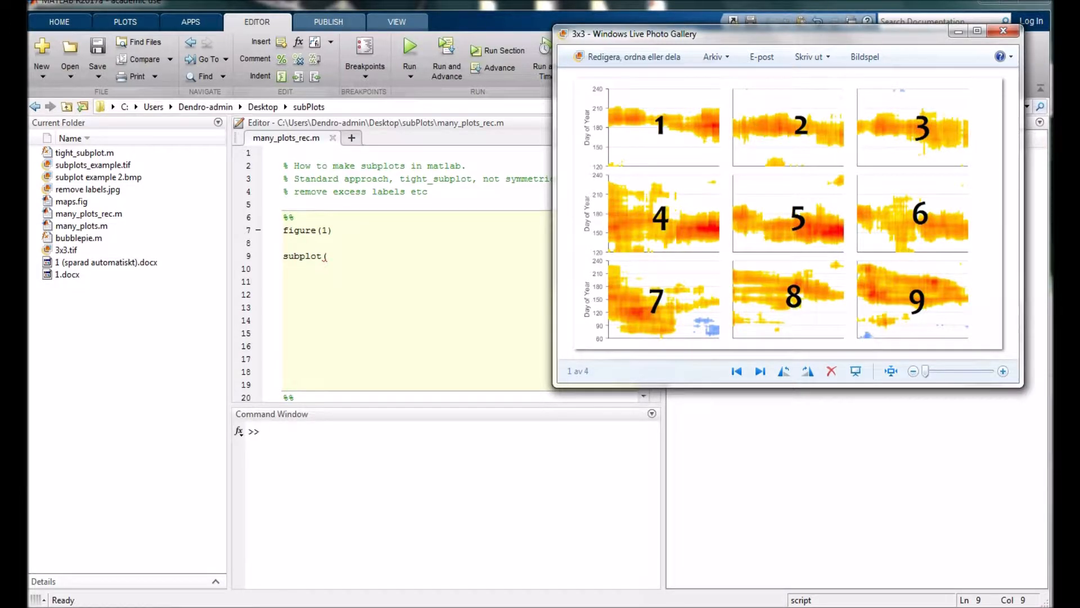
pyautogui.click(1004, 30)
pyautogui.write('3,3,')
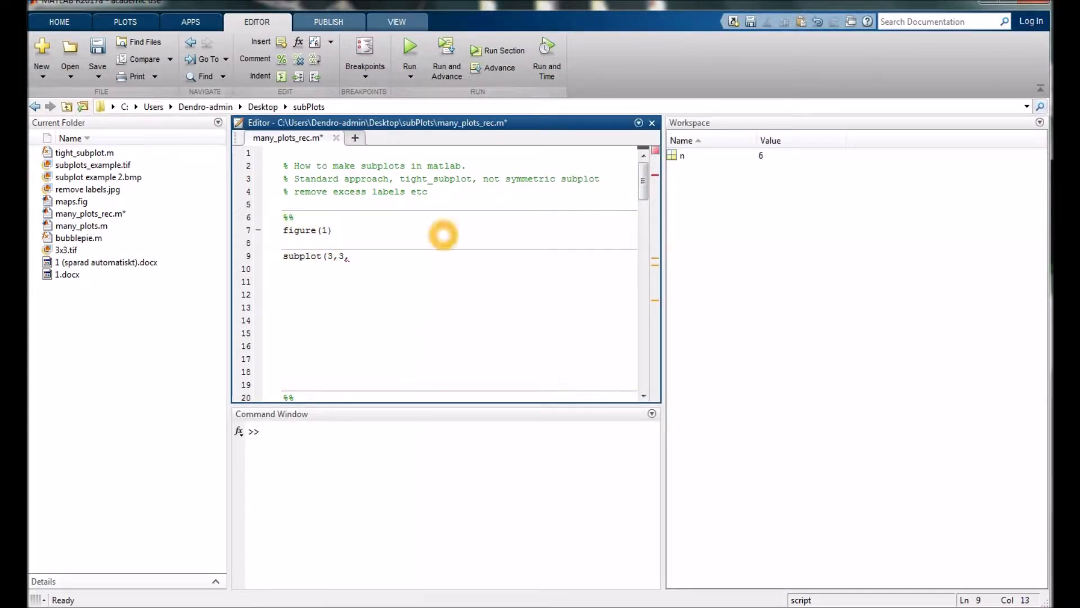
pyautogui.moveTo(470, 259)
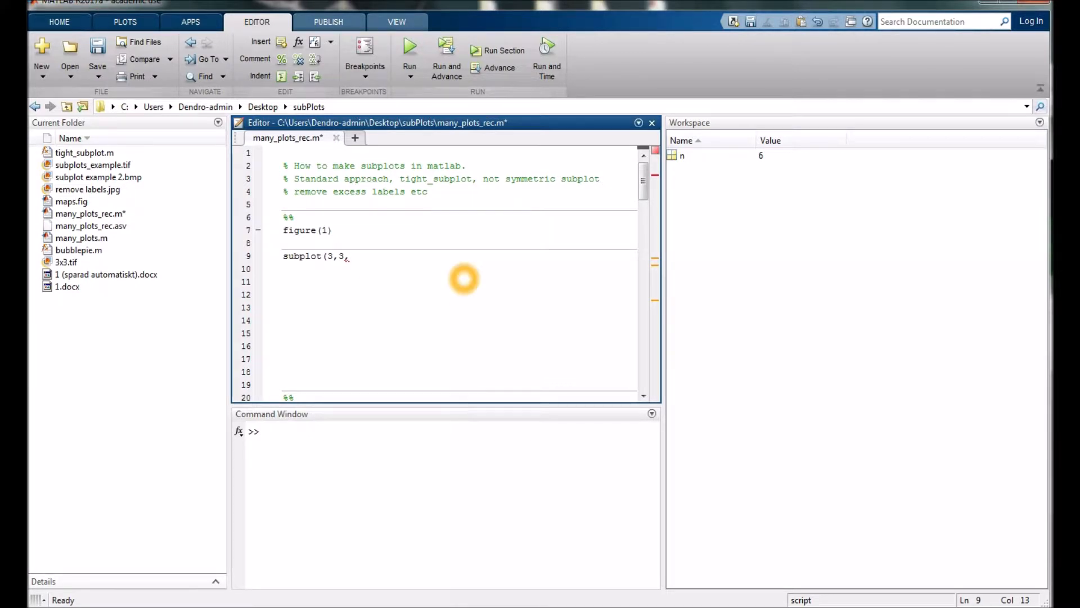
# - Complete subplot(2,3,1) and add plot(rand(100,1)) on line 10
pyautogui.write('1)')
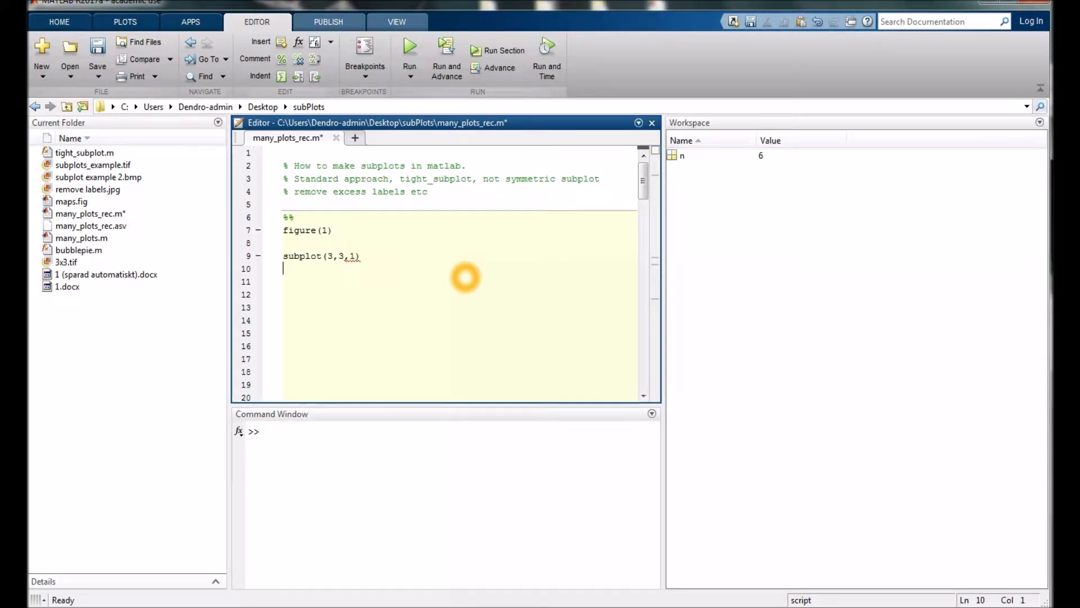
pyautogui.write('plot(r')
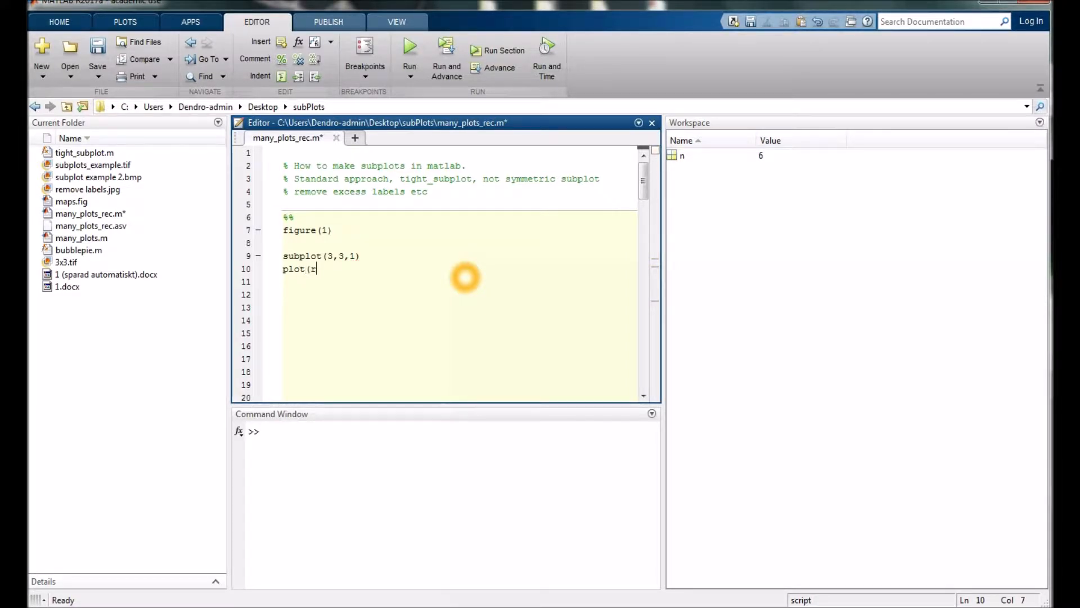
pyautogui.write('and(100')
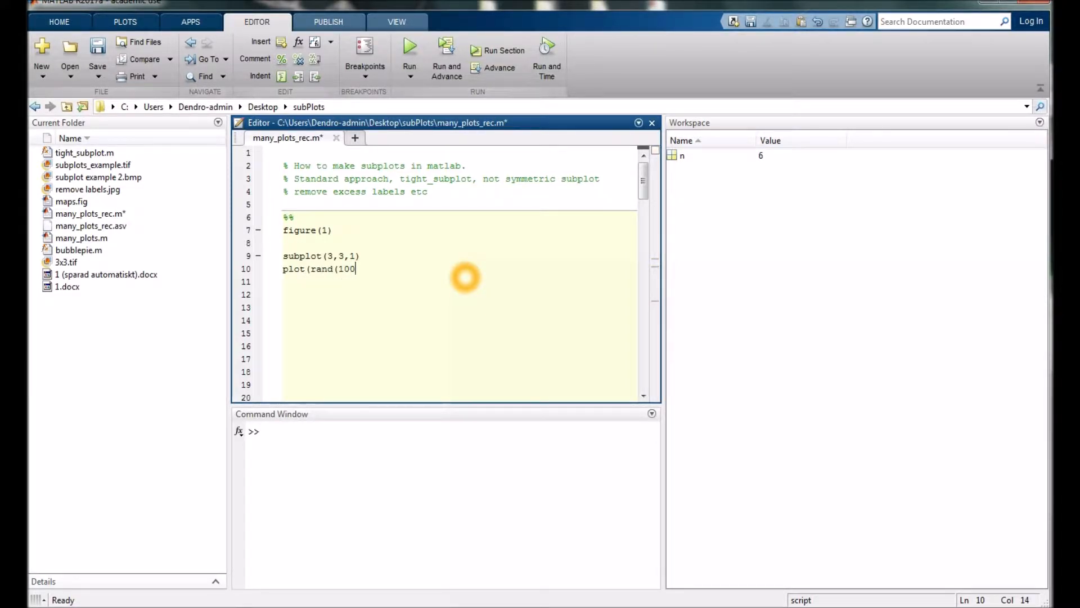
pyautogui.write(',1))')
pyautogui.click(322, 255)
pyautogui.write('2')
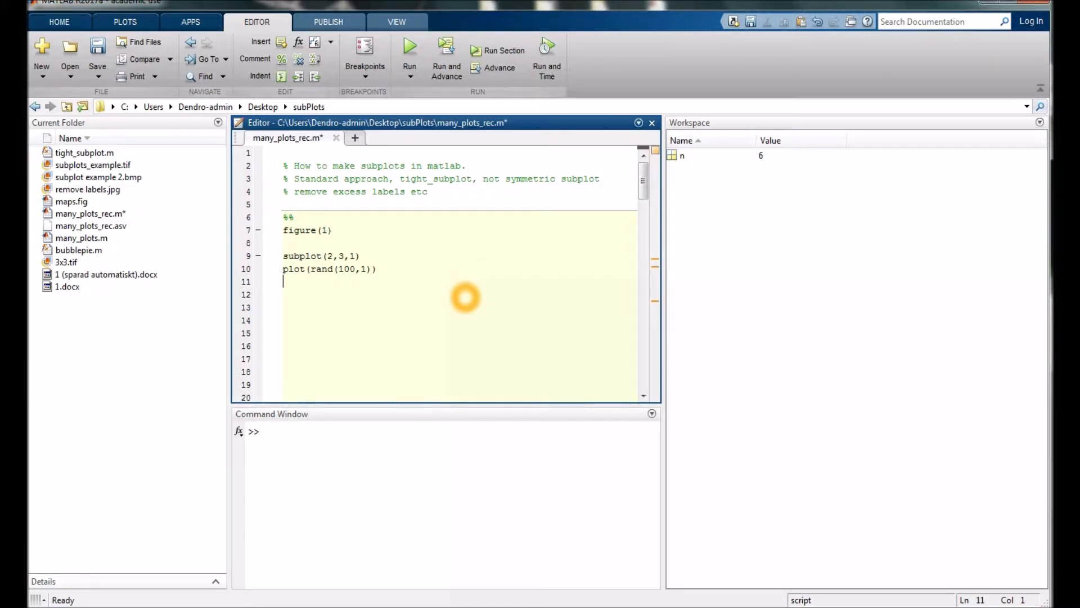
# - Run the section for panel 1, then again with subplot index 2
pyautogui.click(409, 49)
pyautogui.write('2')
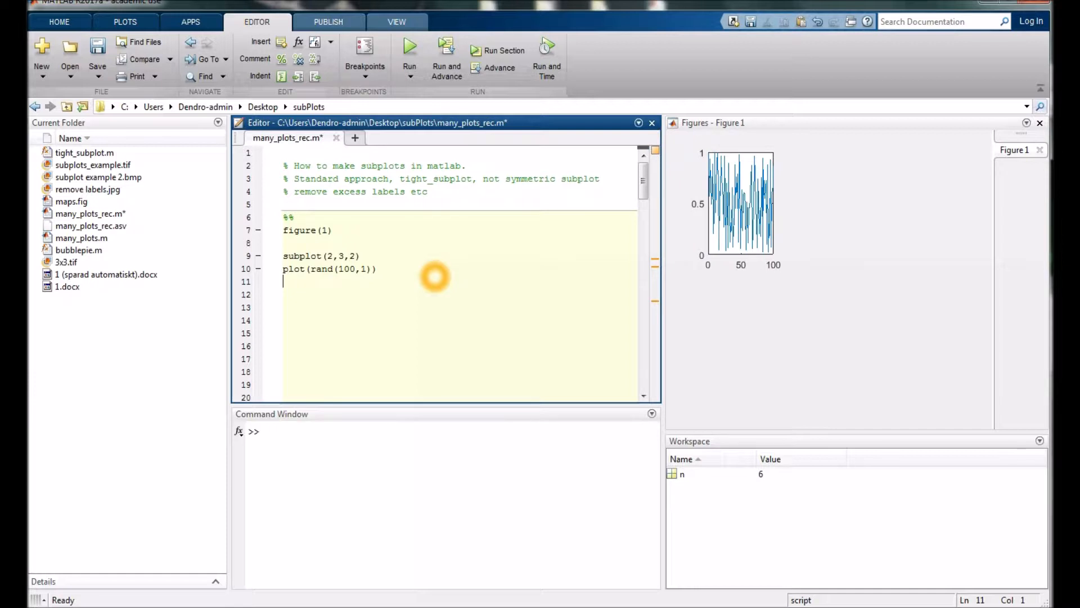
pyautogui.click(498, 50)
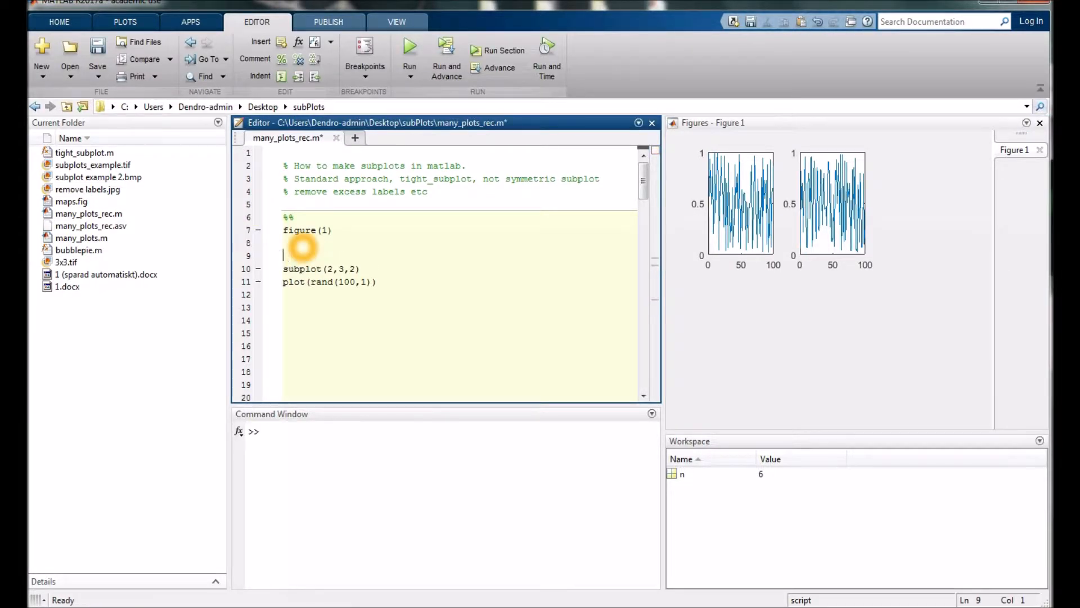
# - Wrap subplot(2,3,n) and the plot in a for n = 1:6 loop and run it
pyautogui.write('for n')
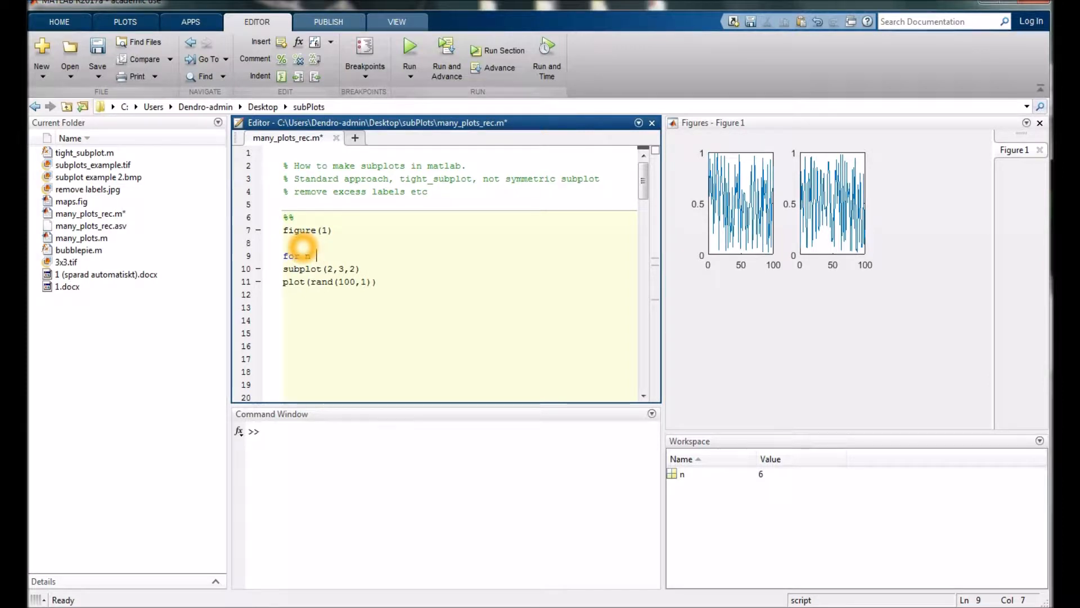
pyautogui.write('= 1:6')
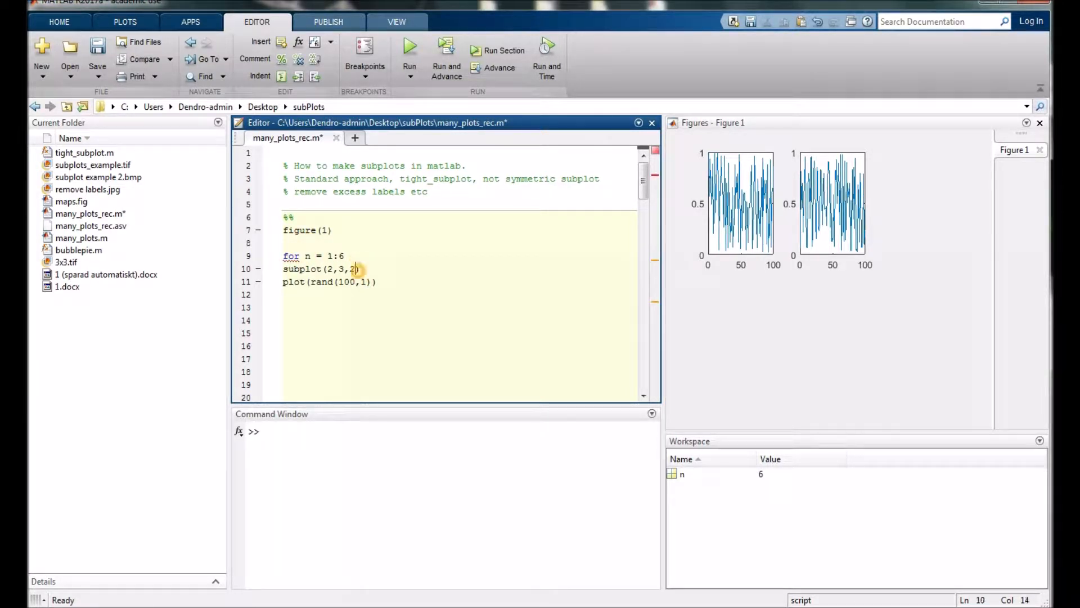
pyautogui.write('n')
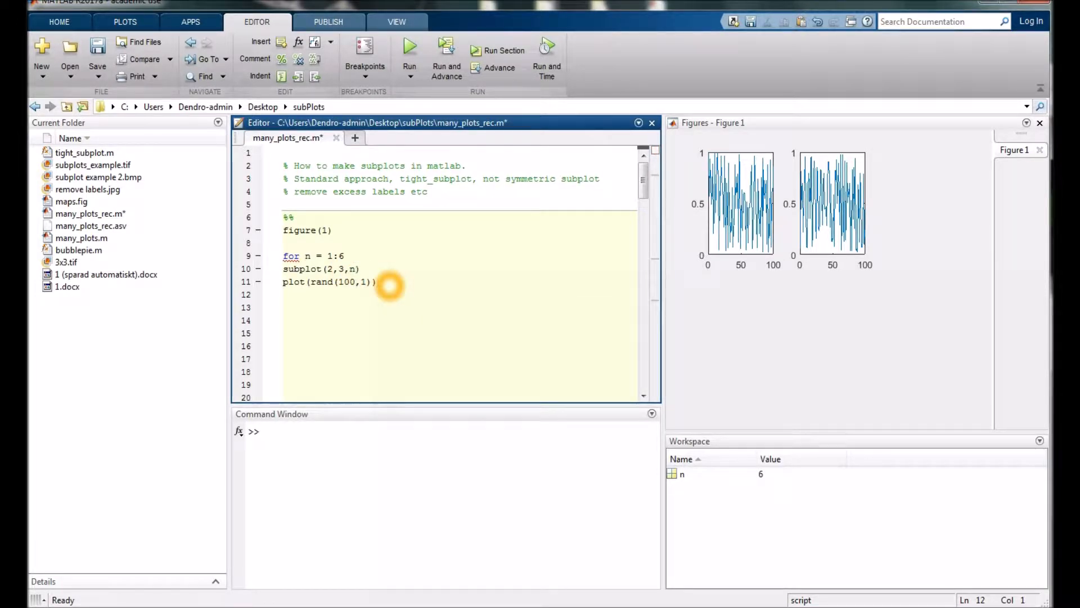
pyautogui.write('e')
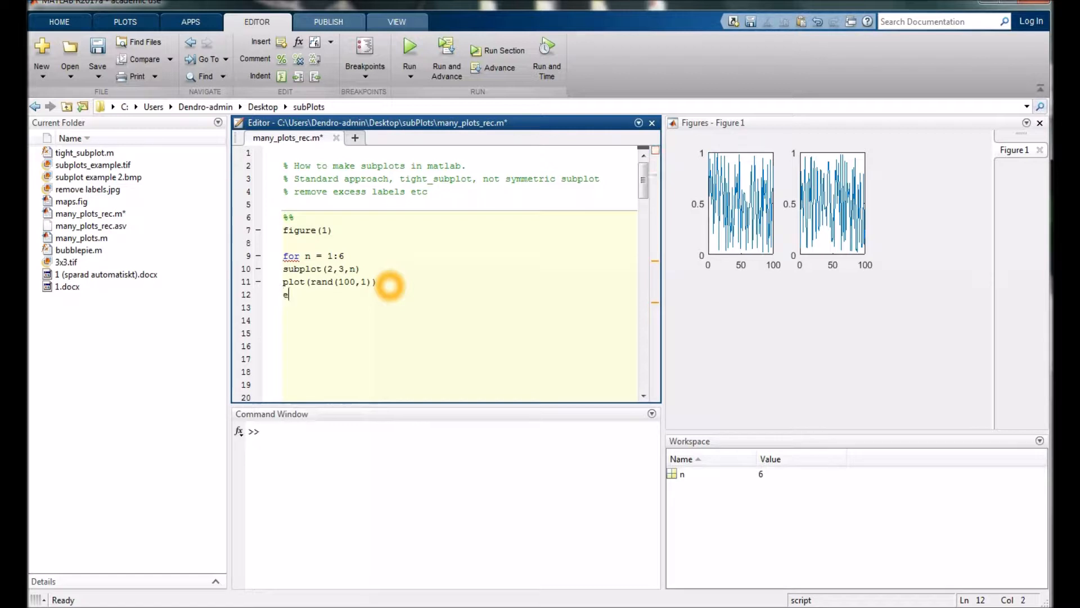
pyautogui.click(497, 50)
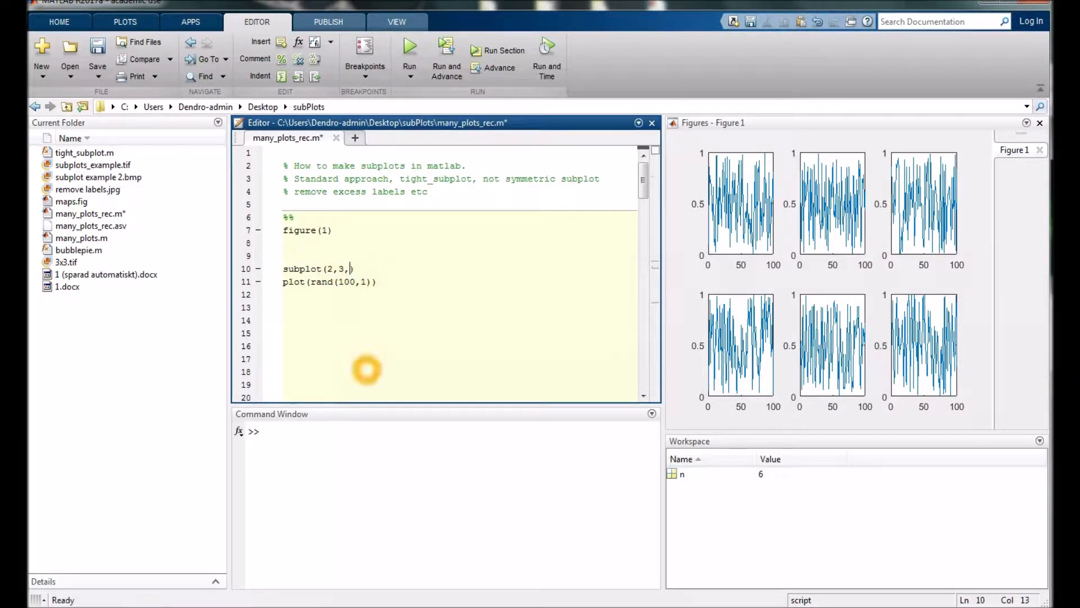
# - Change the subplot index to 1:2, then 4:6, and run to draw spanning plots
pyautogui.write('1:')
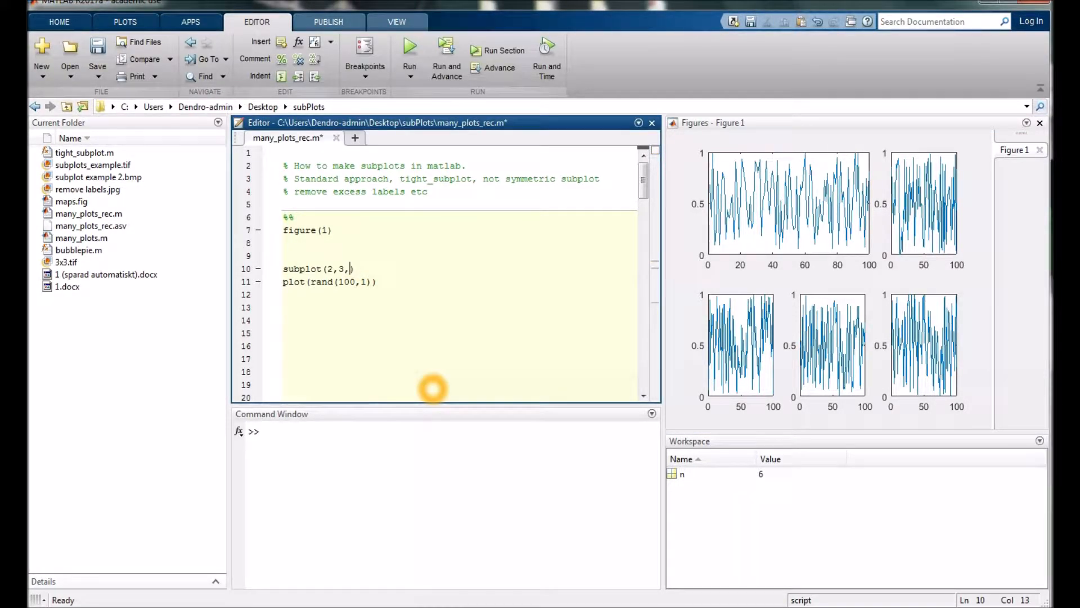
pyautogui.write('4:6')
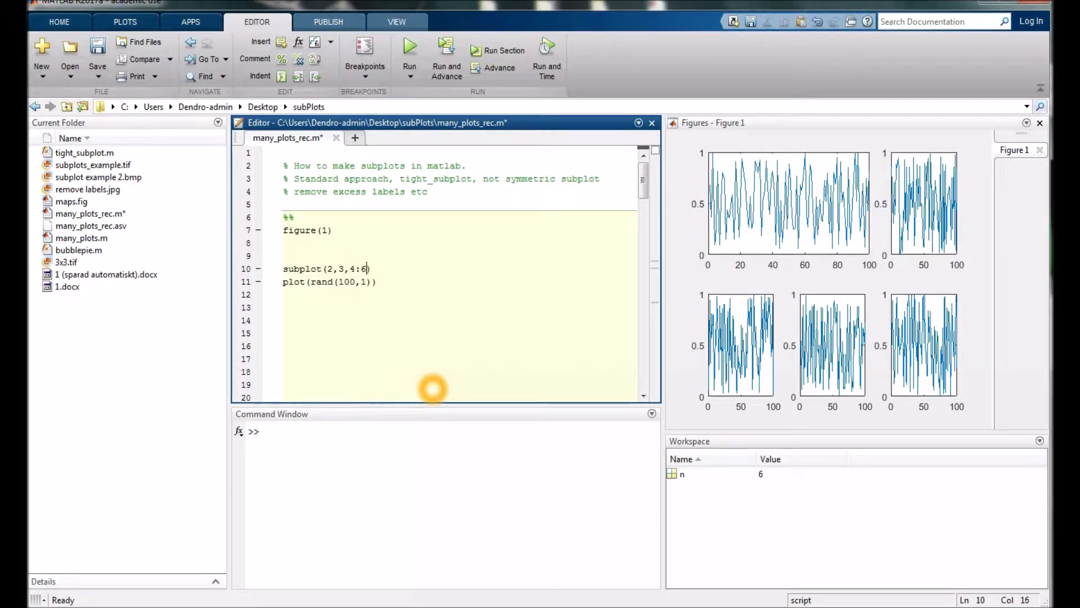
pyautogui.click(497, 50)
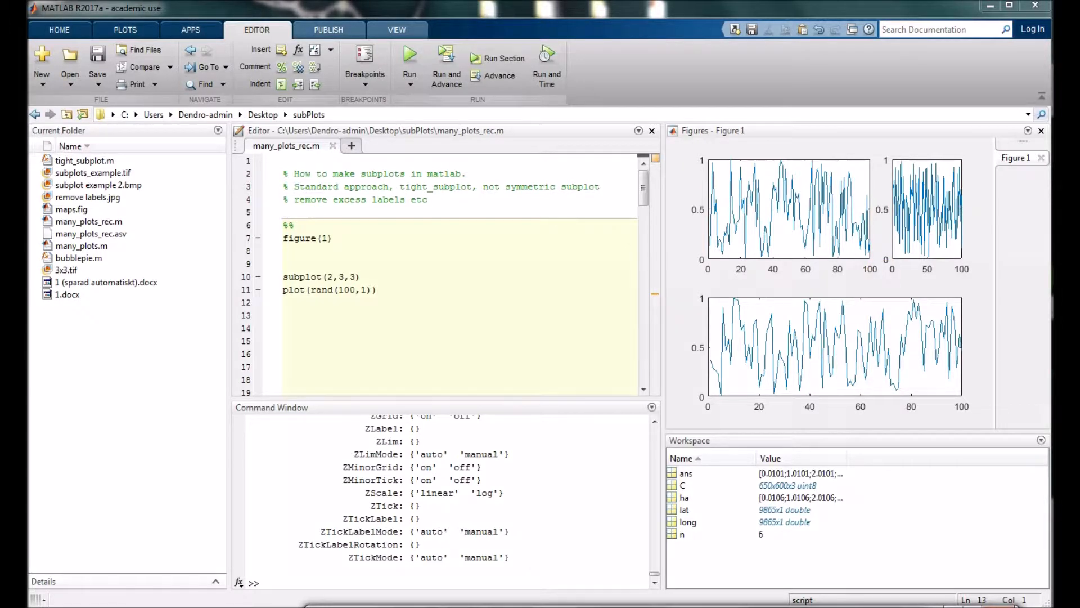
# - Scroll to the %% tight subplots 3 cell with tight_subplot(2,3,0.03,0.08,0.12)
pyautogui.click(893, 348)
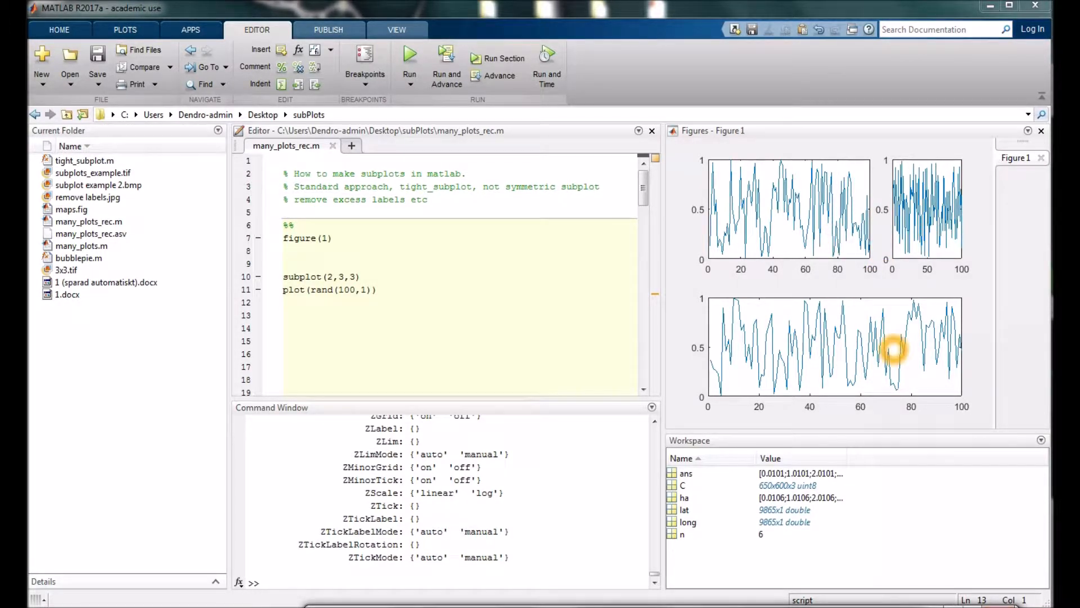
pyautogui.doubleClick(301, 276)
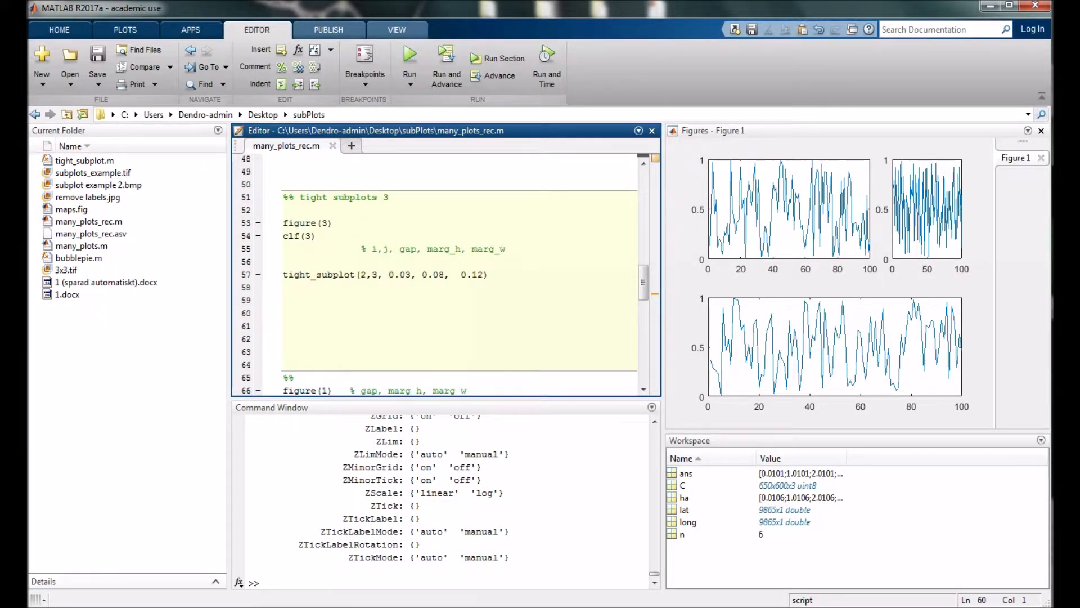
# - Run tight_subplot(2,3,0.03,0.08,0.12) to draw Figure 3's six empty axes
pyautogui.click(368, 308)
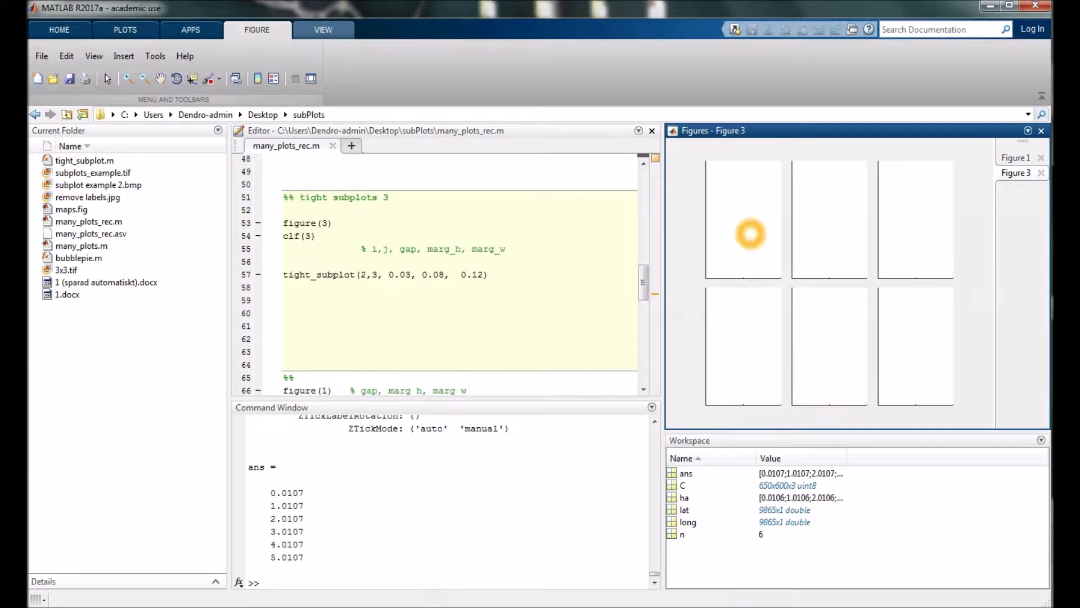
pyautogui.moveTo(807, 360)
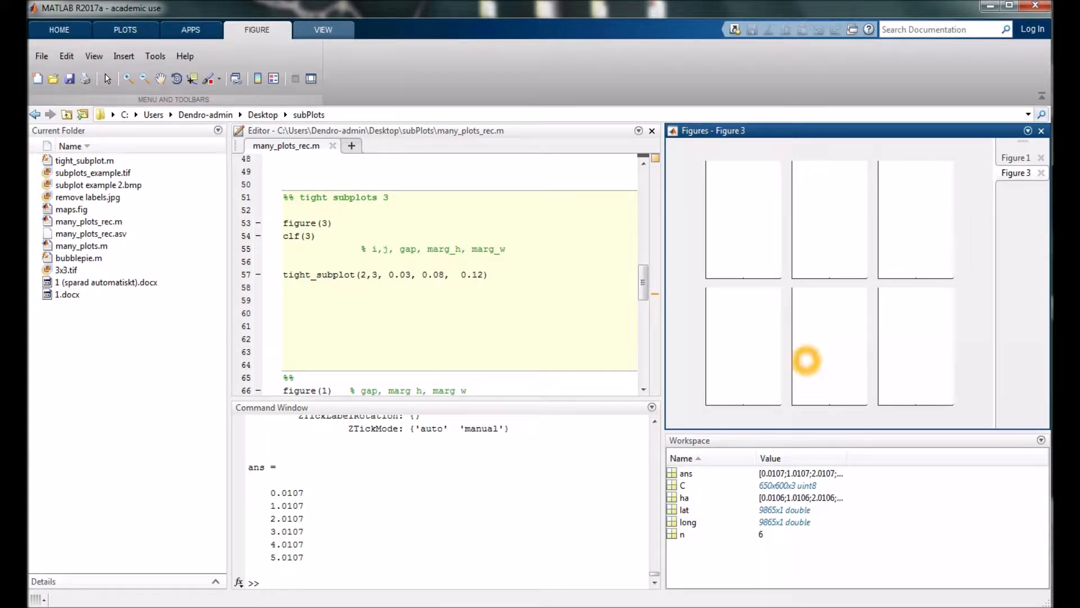
pyautogui.moveTo(370, 305)
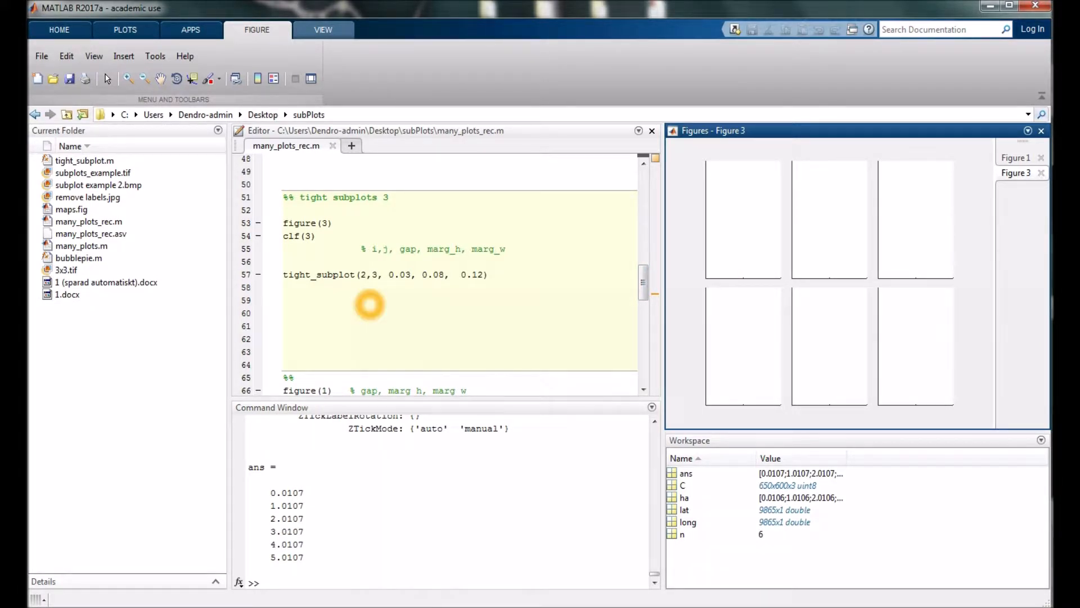
pyautogui.moveTo(396, 298)
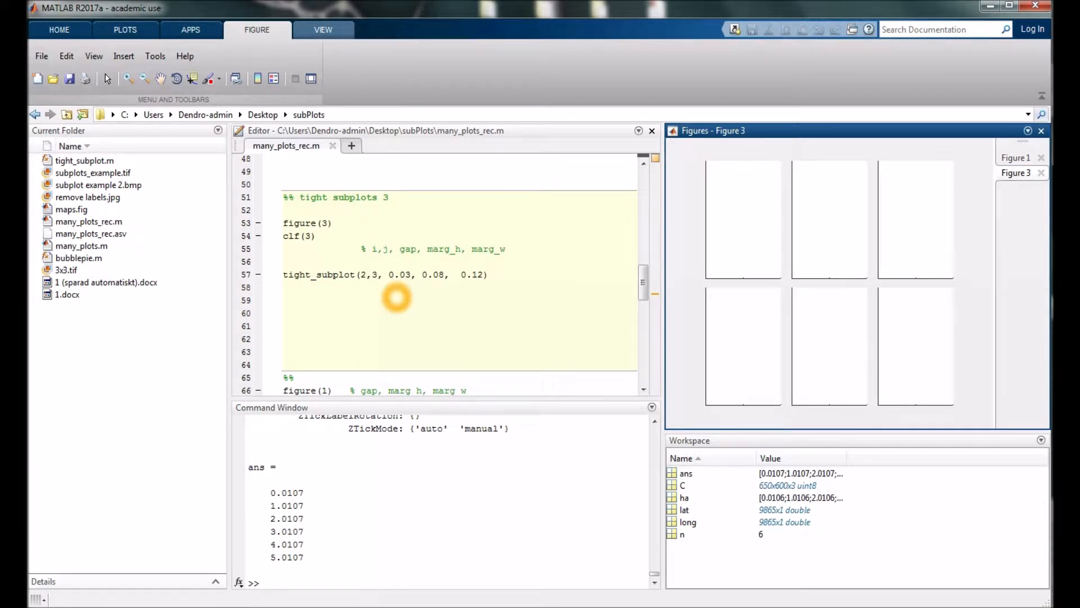
pyautogui.rightClick(396, 298)
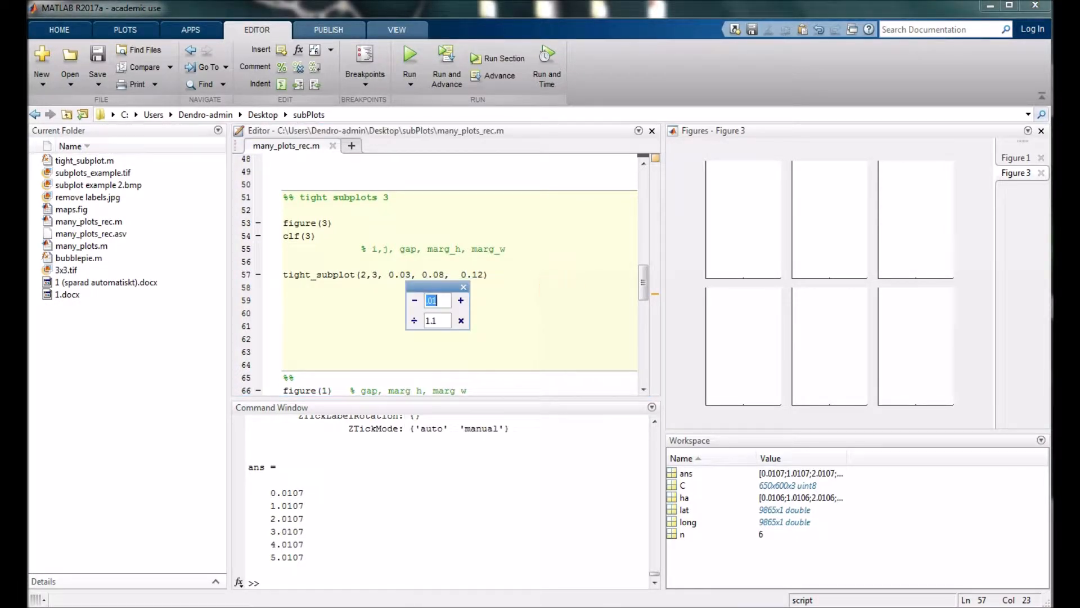
# - Tweak spacing values live, settling on gap 0.03, height margin 0.09, width margin 0.12
pyautogui.moveTo(438, 286); pyautogui.dragTo(500, 301)
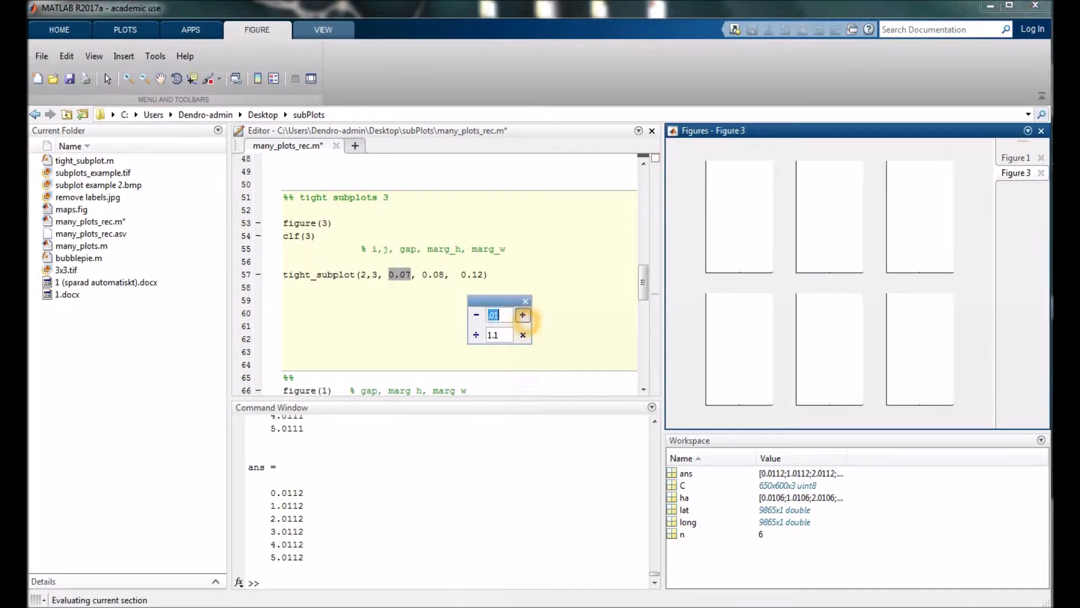
pyautogui.click(522, 315)
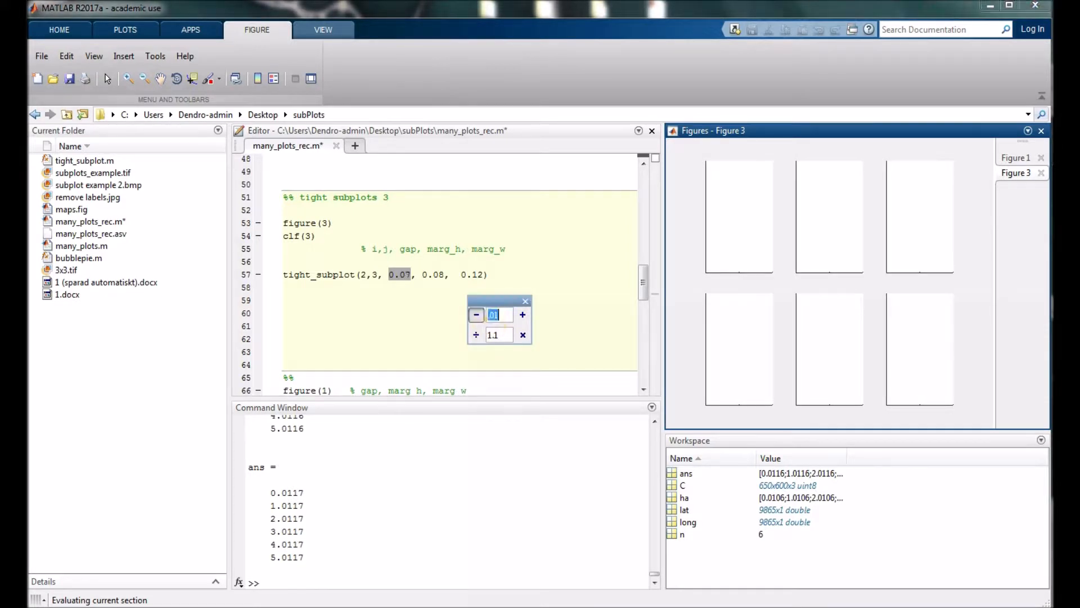
pyautogui.click(476, 315)
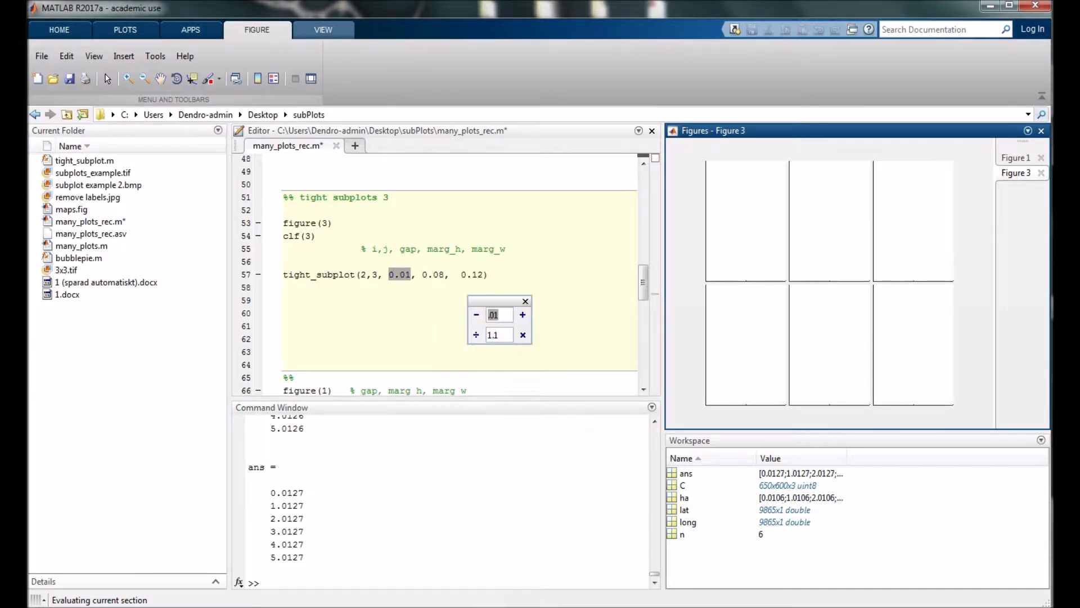
pyautogui.click(522, 314)
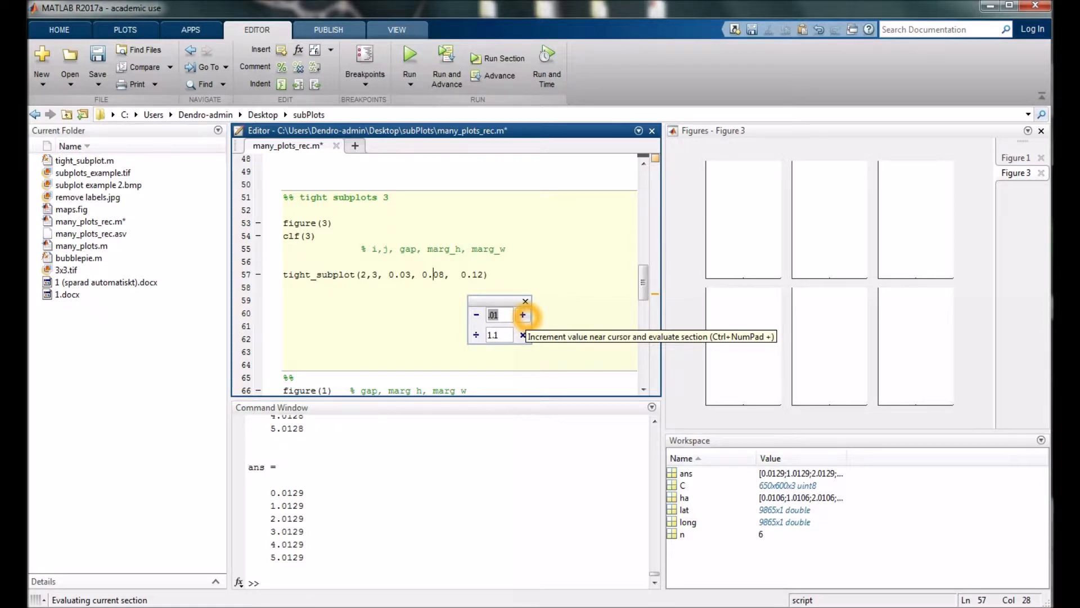
pyautogui.click(522, 315)
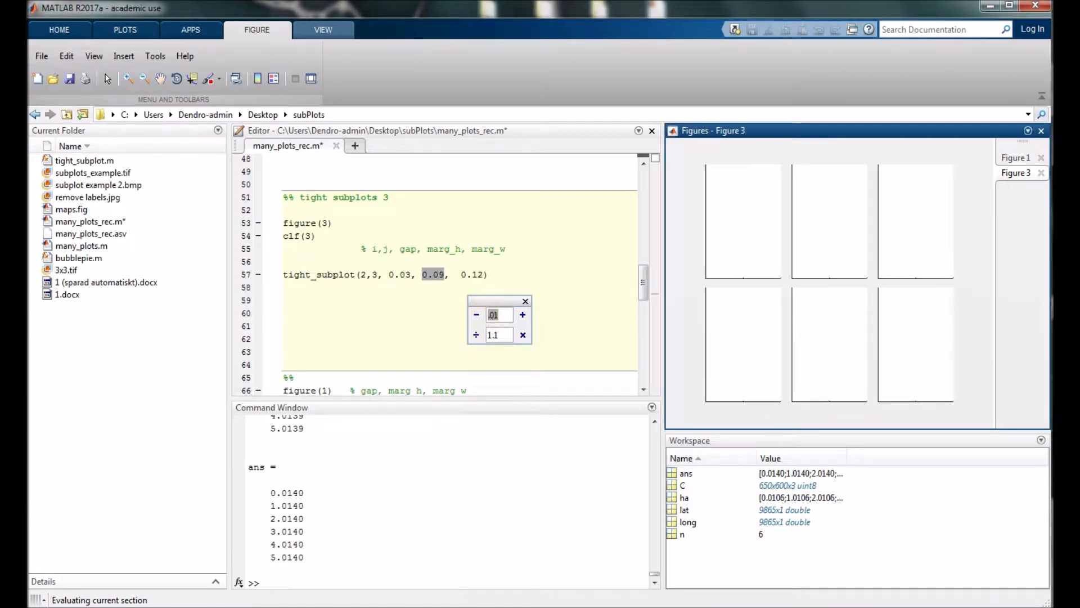
pyautogui.click(523, 315)
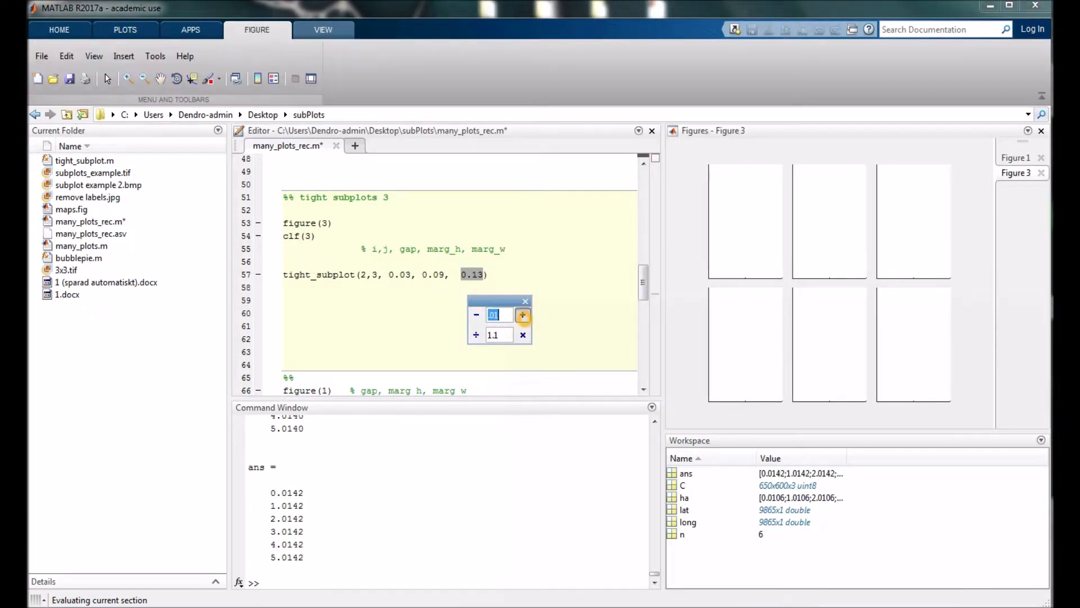
pyautogui.click(522, 315)
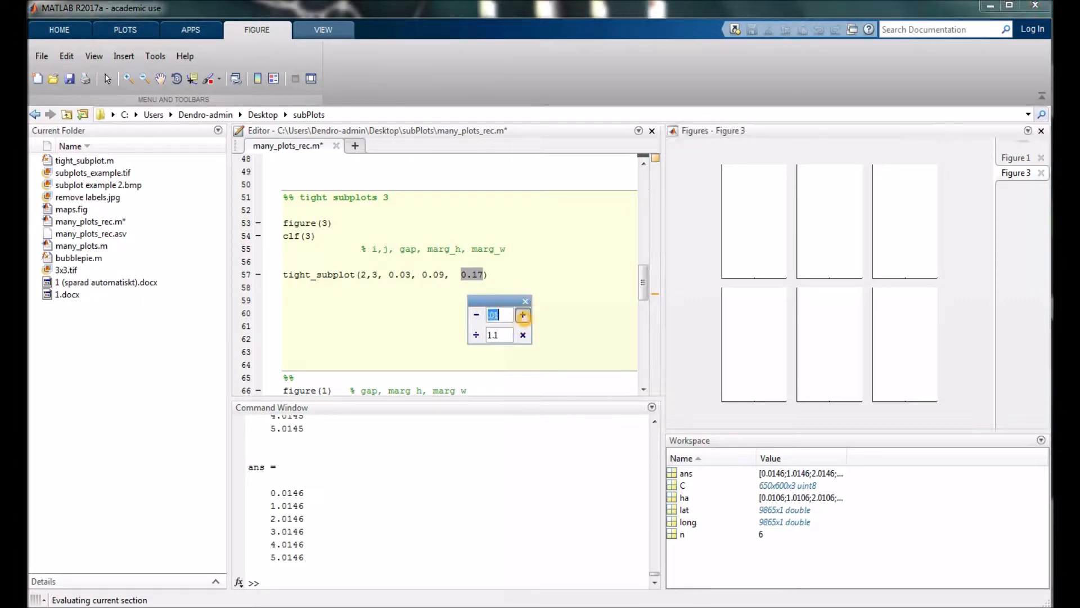
pyautogui.click(476, 315)
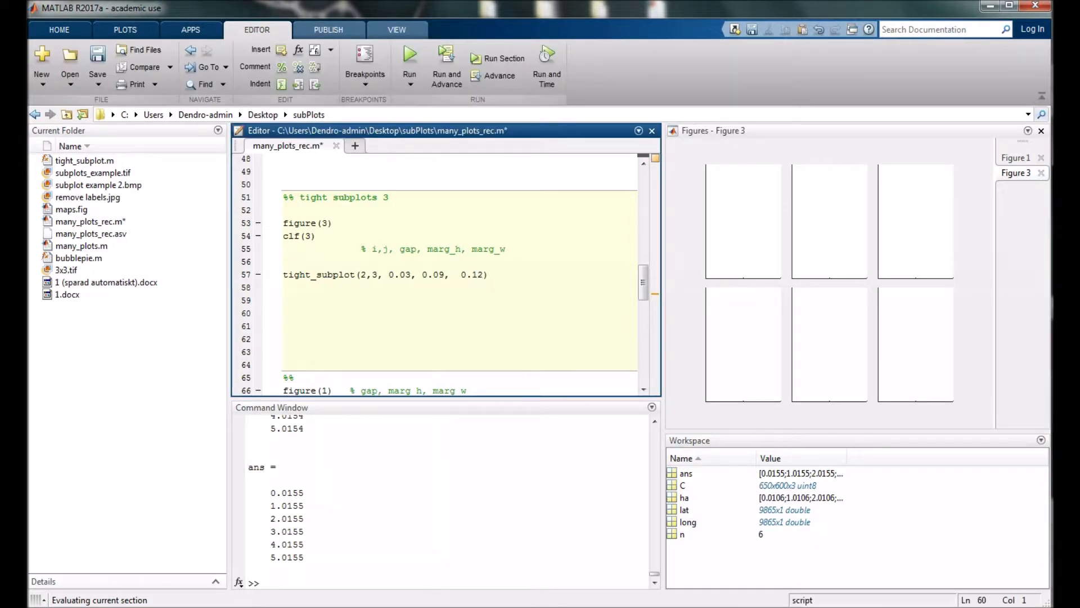
# - Store the tight_subplot handles in ha and add axes(ha(1)) below
pyautogui.click(424, 361)
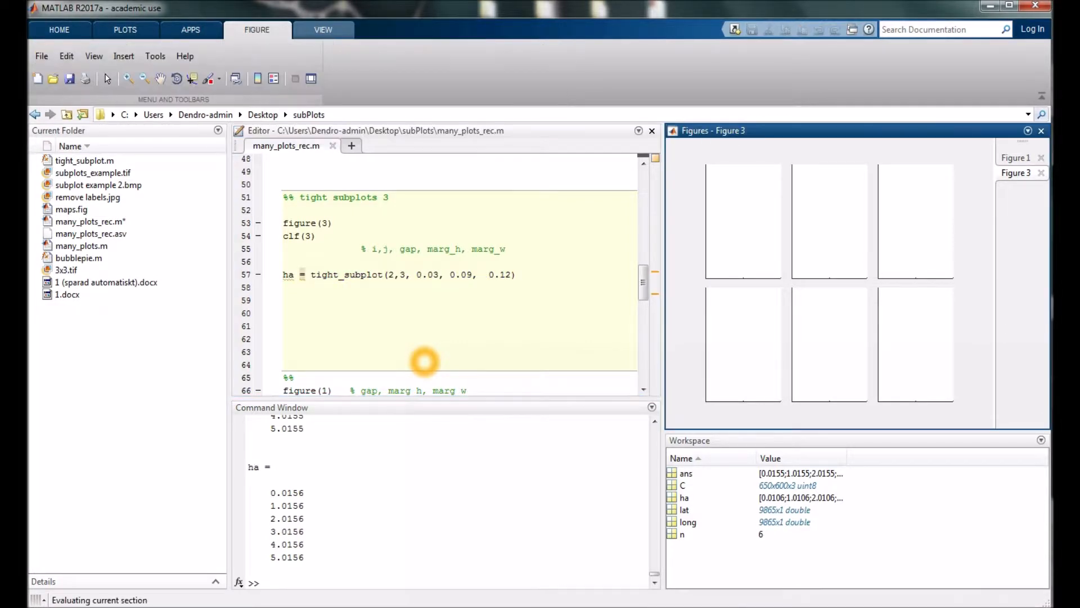
pyautogui.moveTo(288, 274)
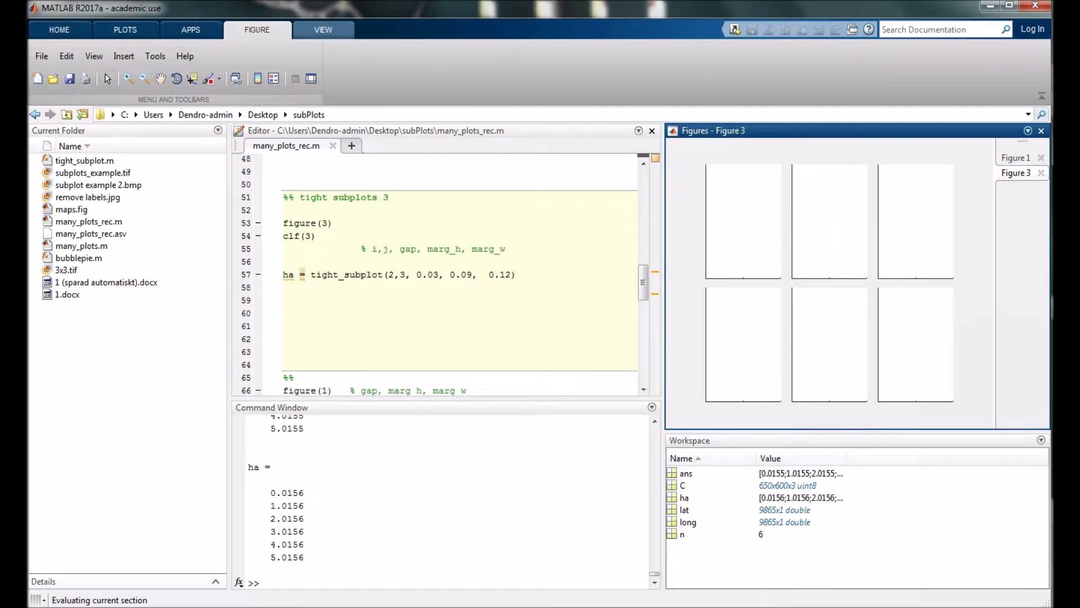
pyautogui.click(431, 300)
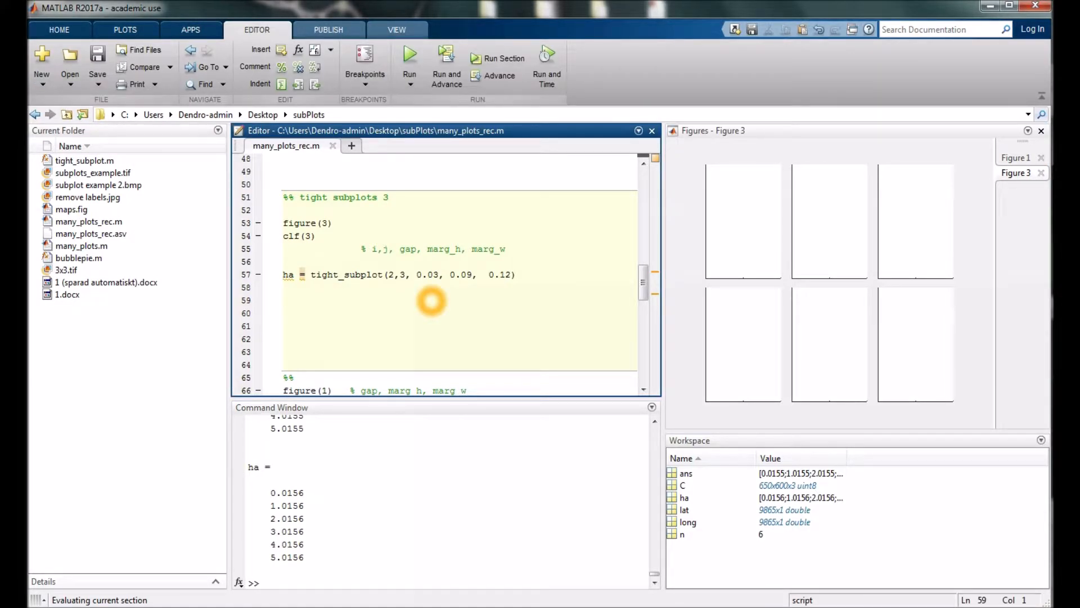
pyautogui.write('ex')
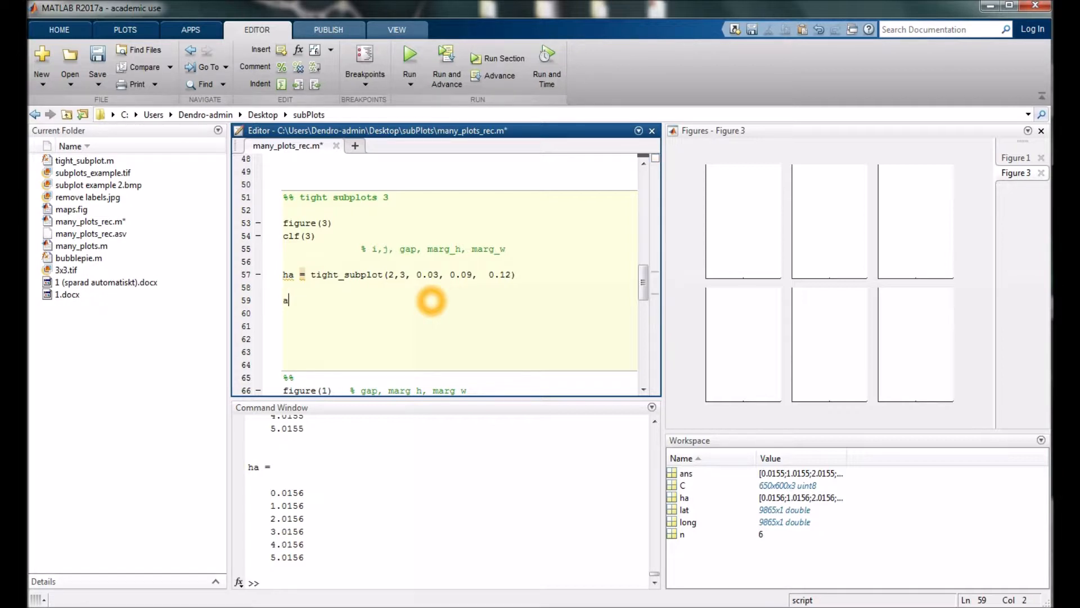
pyautogui.write('xes(')
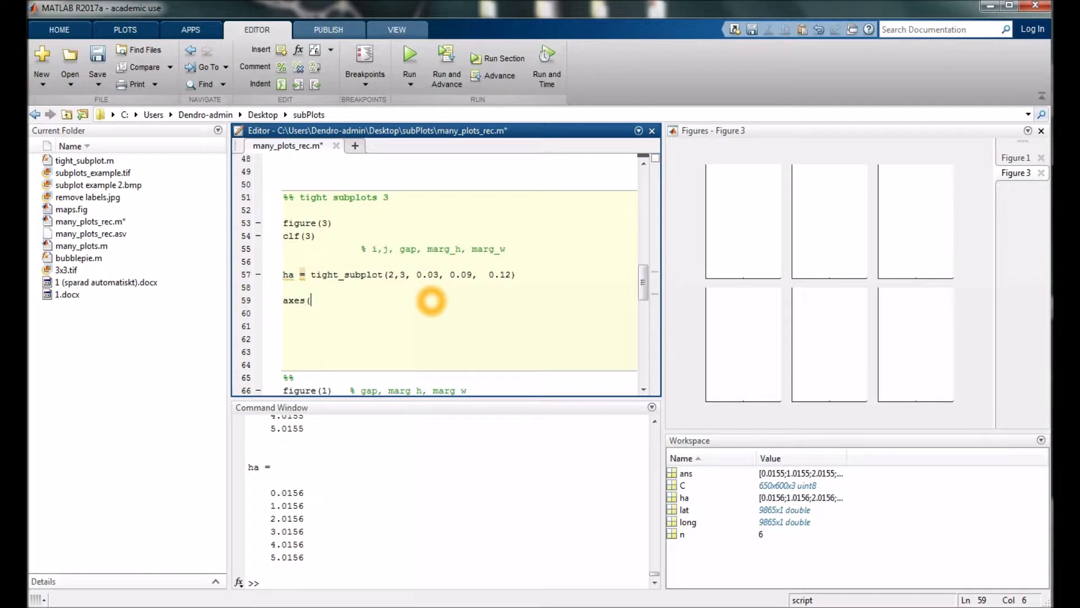
pyautogui.write('ha(')
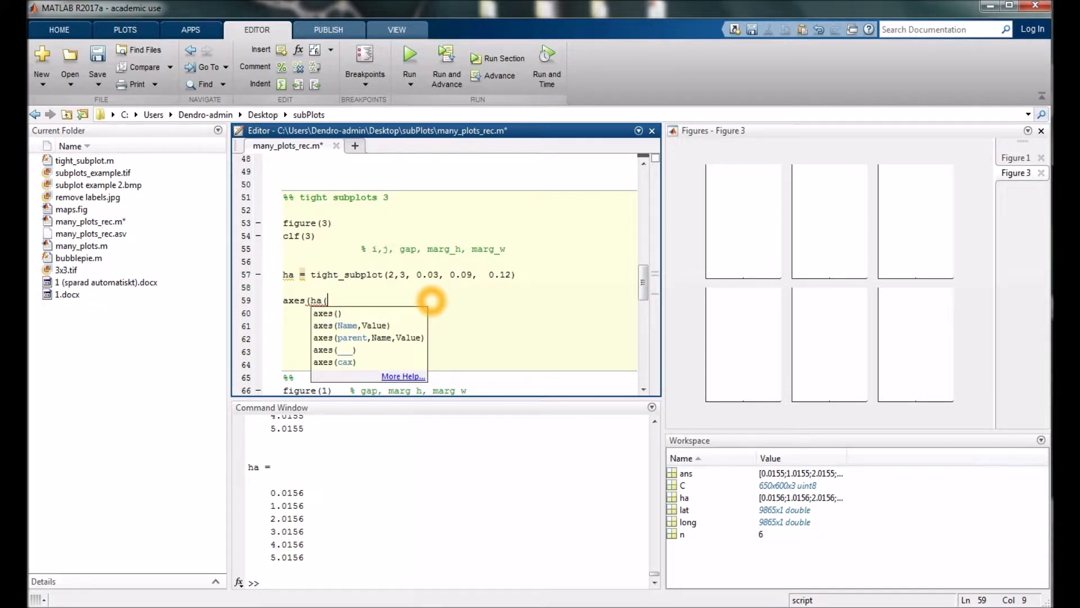
pyautogui.write('1)')
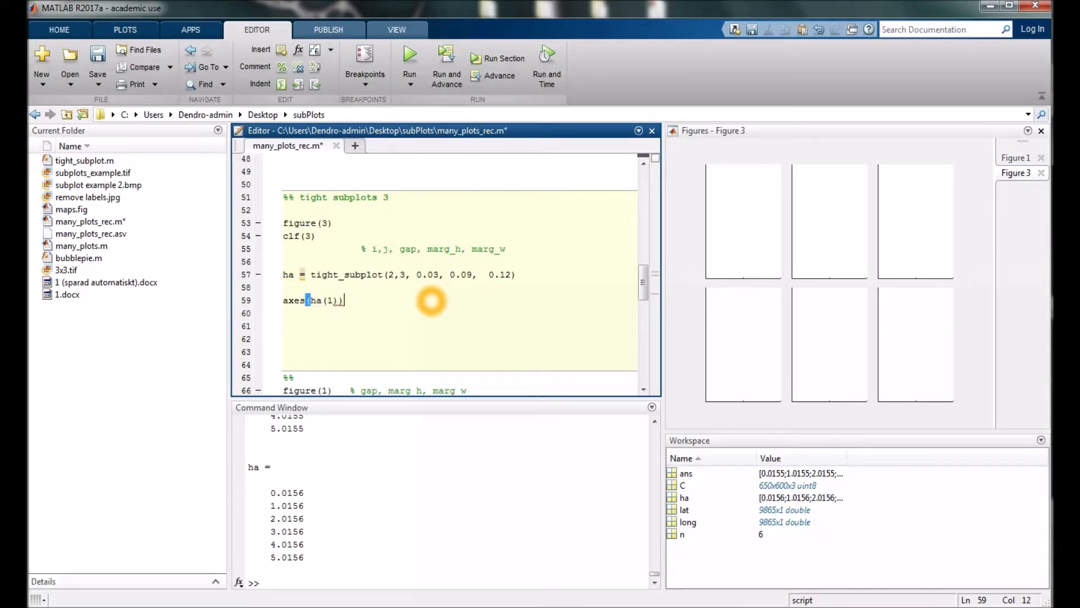
# - Add plot(rand(10,1)) and run the section to fill the first panel
pyautogui.press('enter')
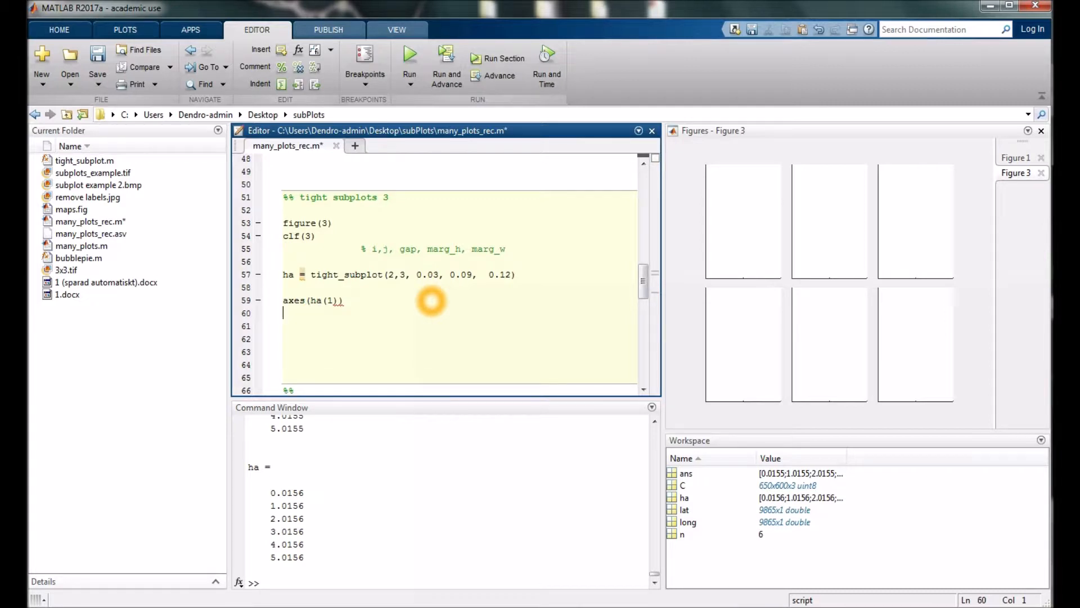
pyautogui.write('plot(')
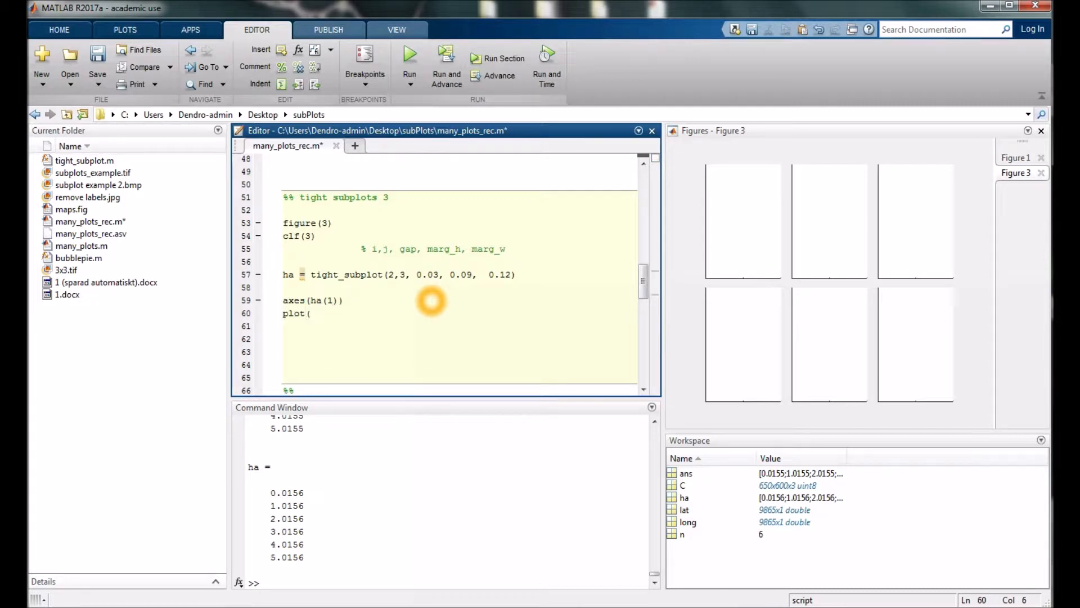
pyautogui.write('rand(10,1')
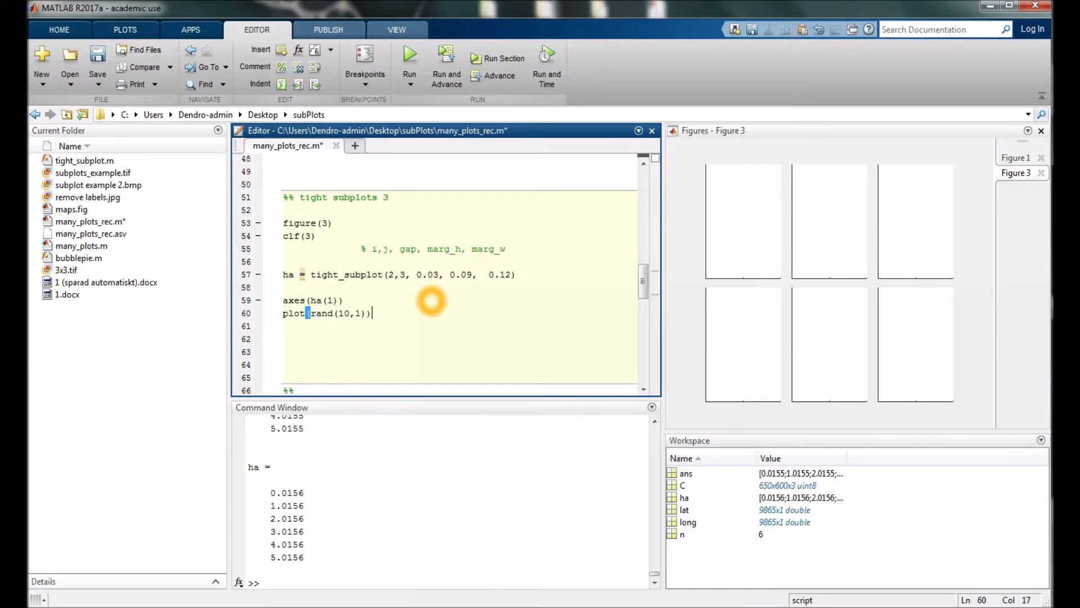
pyautogui.click(498, 65)
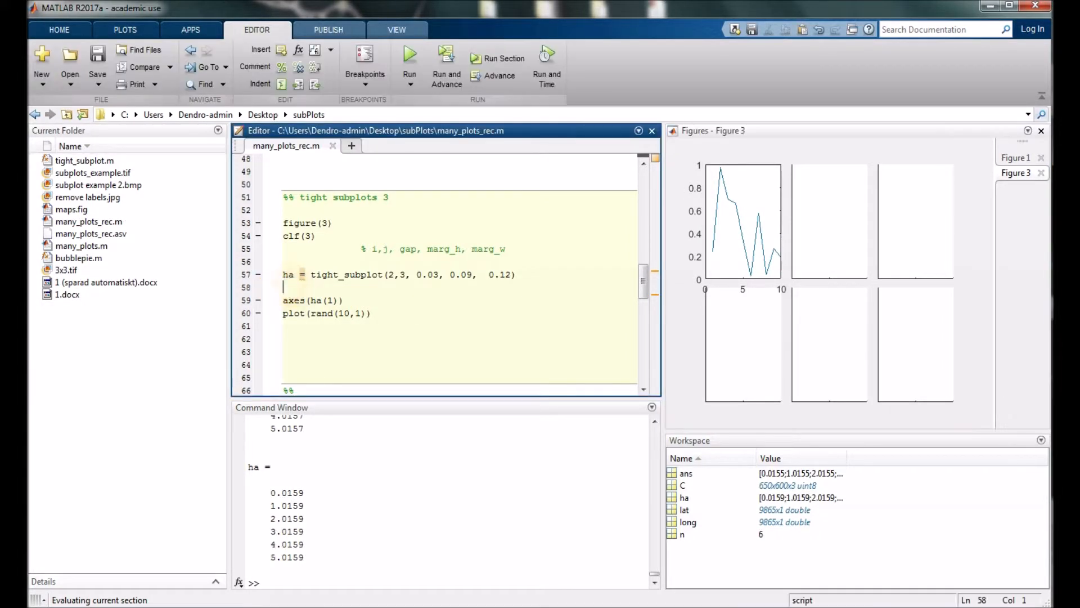
# - Loop axes(ha(n)) and the plot over n = 1:6 and run the section
pyautogui.write('for')
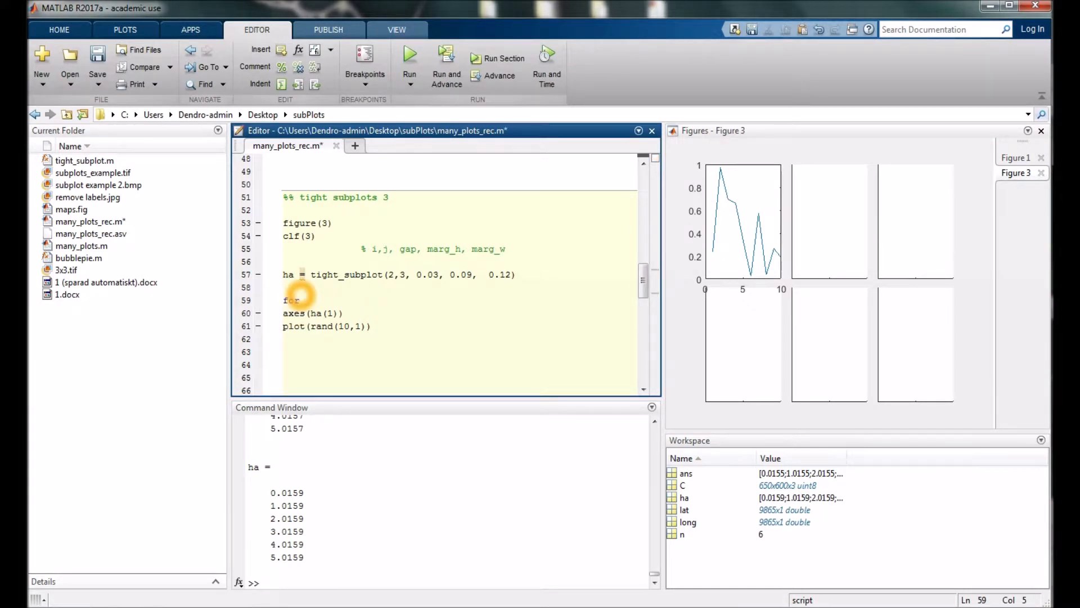
pyautogui.write('n = 1')
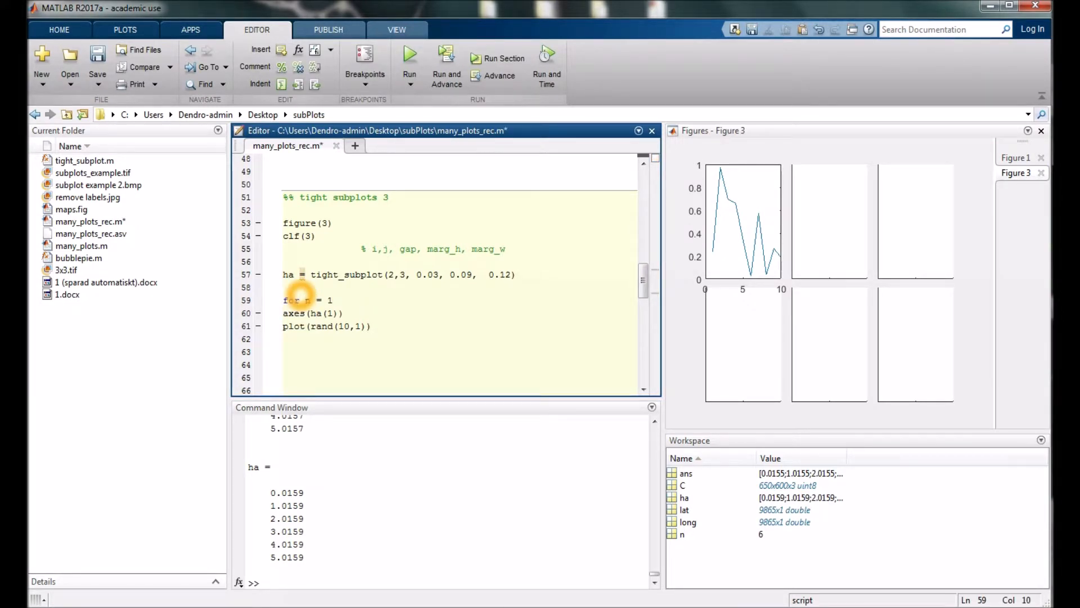
pyautogui.write(':6')
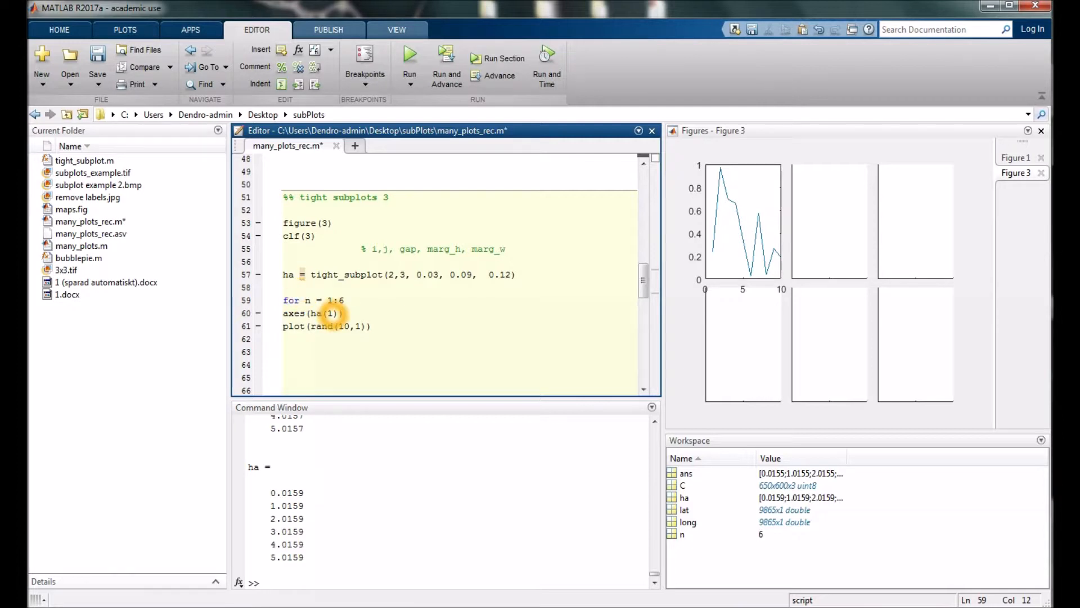
pyautogui.write('n')
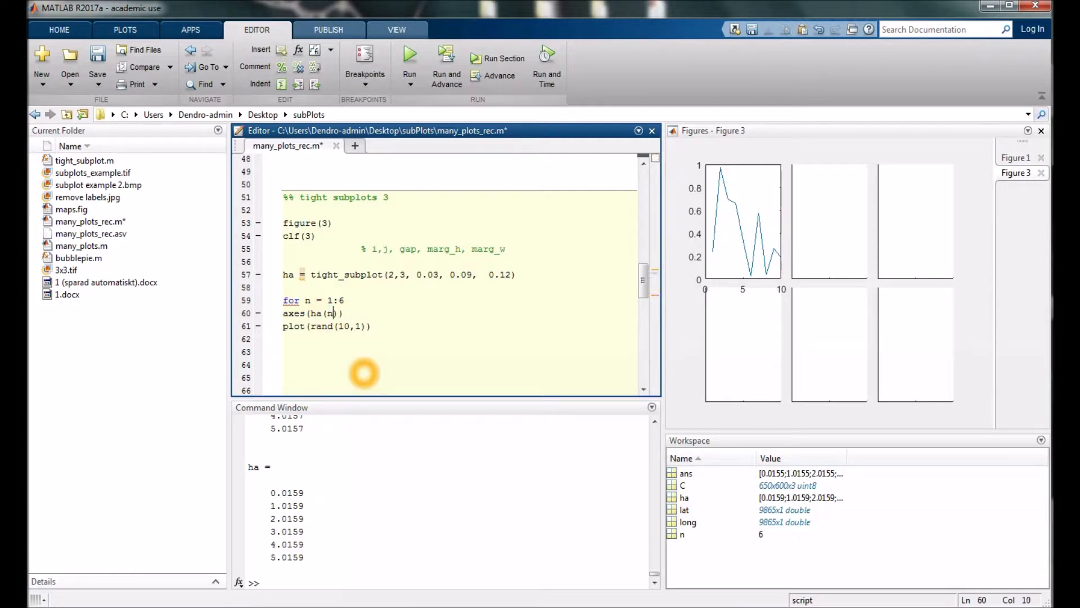
pyautogui.write('e')
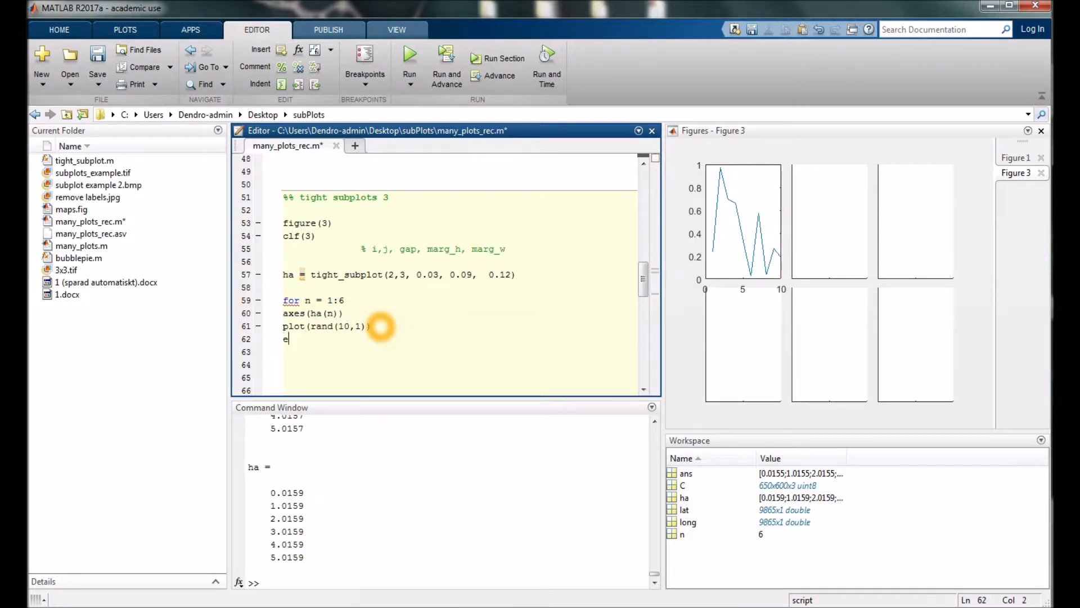
pyautogui.click(498, 65)
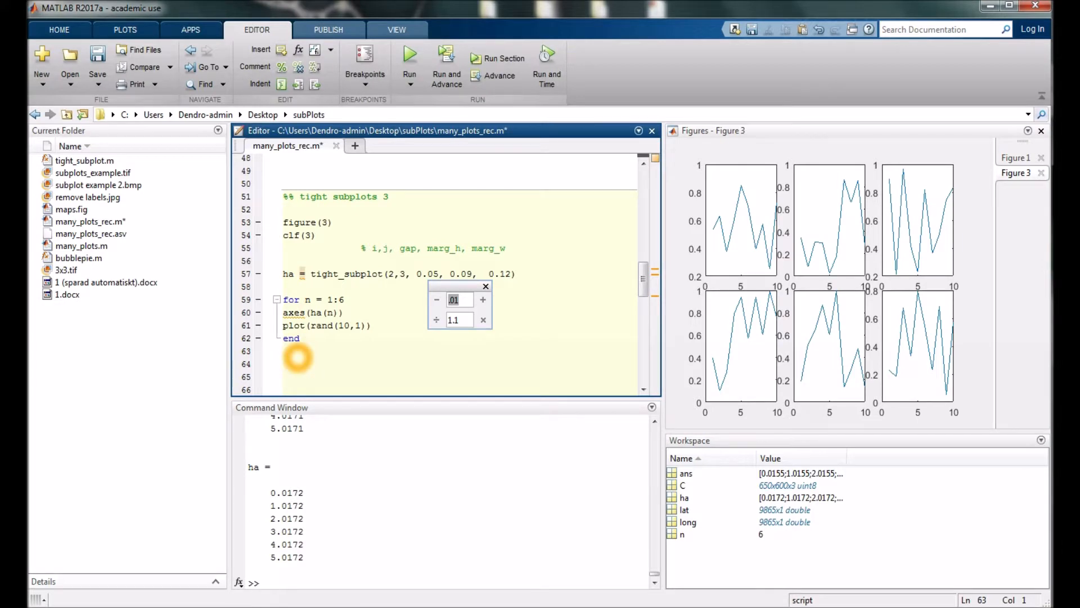
# - Write set(ha(1:3),'xtick',[]) on line 64, fixing the 'tixk' typo
pyautogui.write('set')
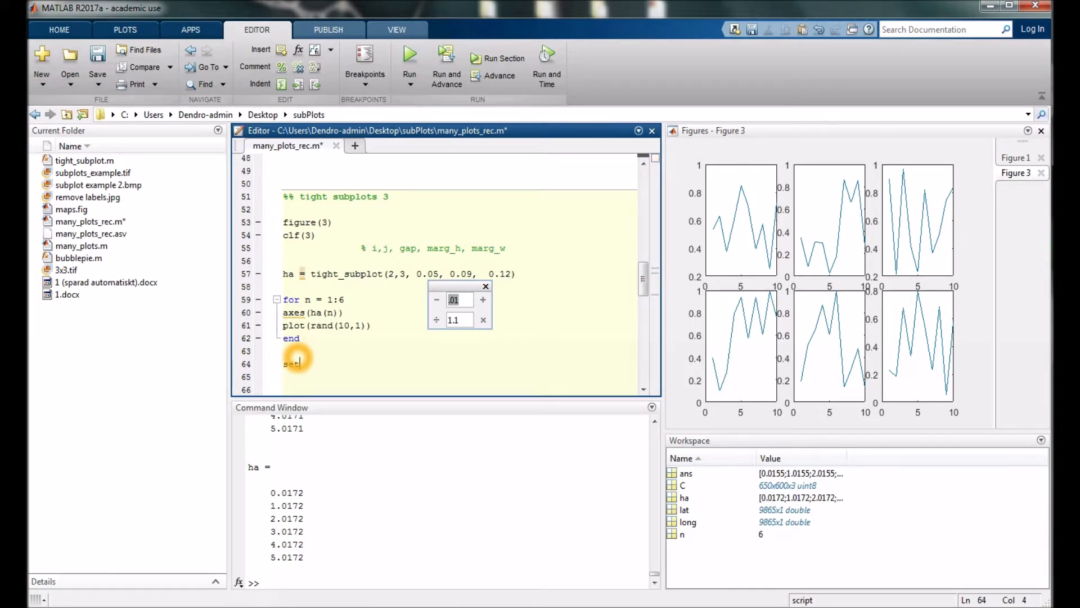
pyautogui.write('(')
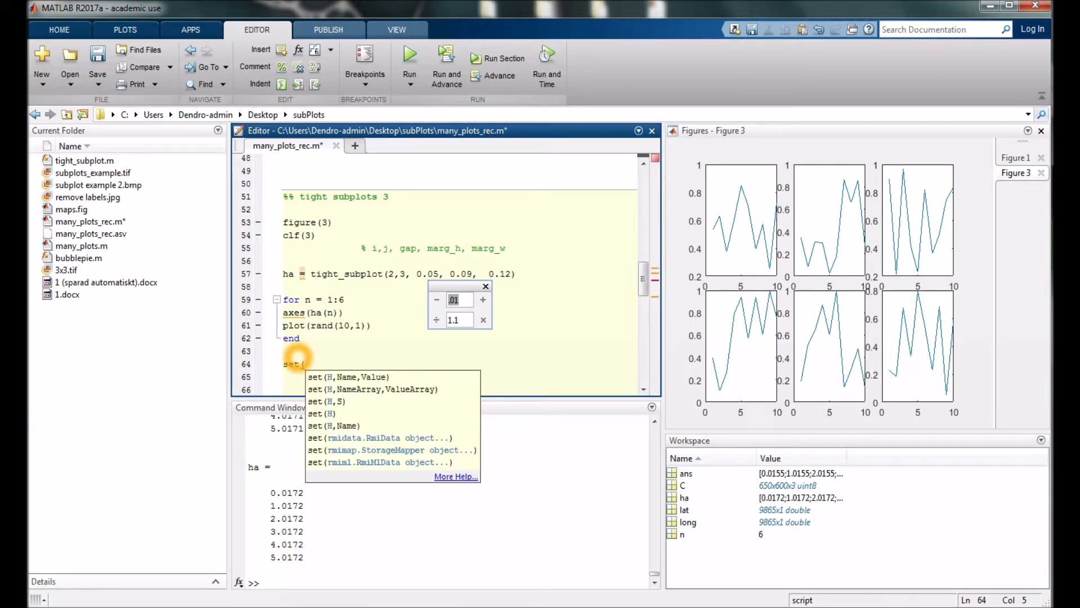
pyautogui.write('ha')
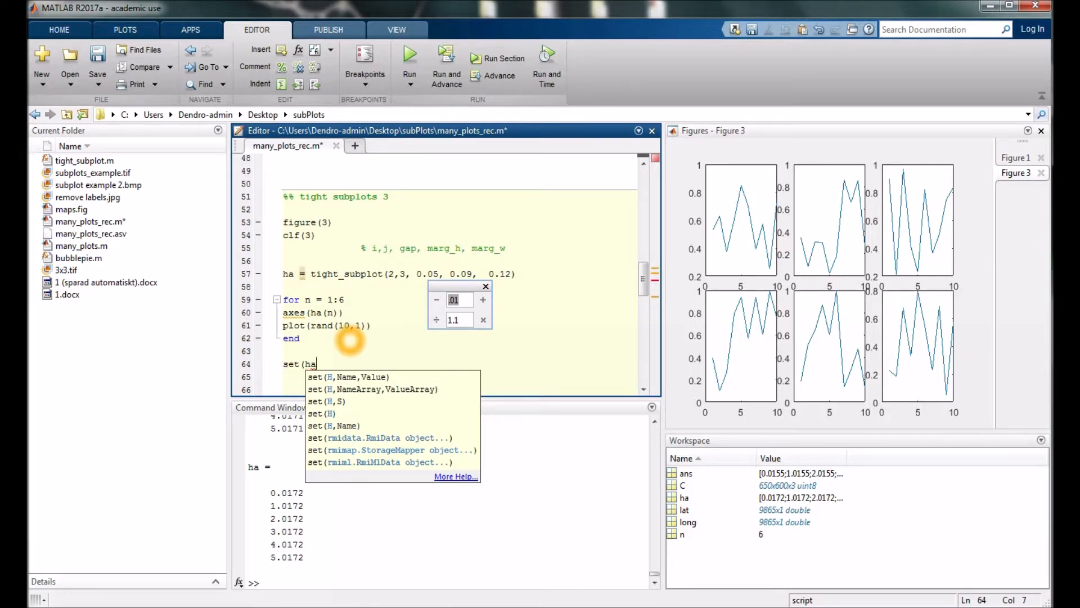
pyautogui.write('(1:3')
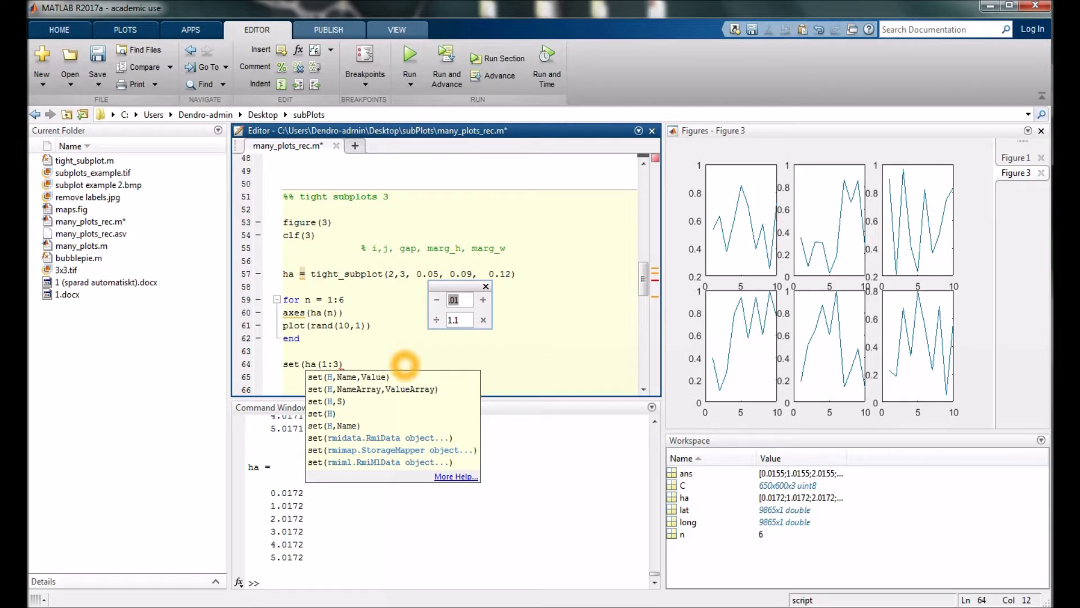
pyautogui.write(',')
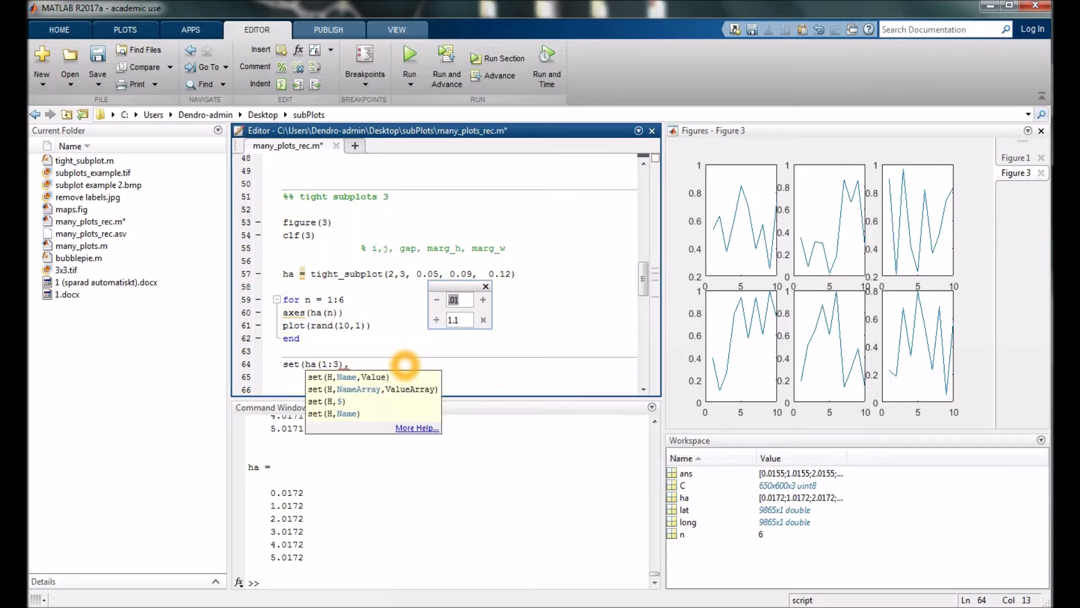
pyautogui.write("'x")
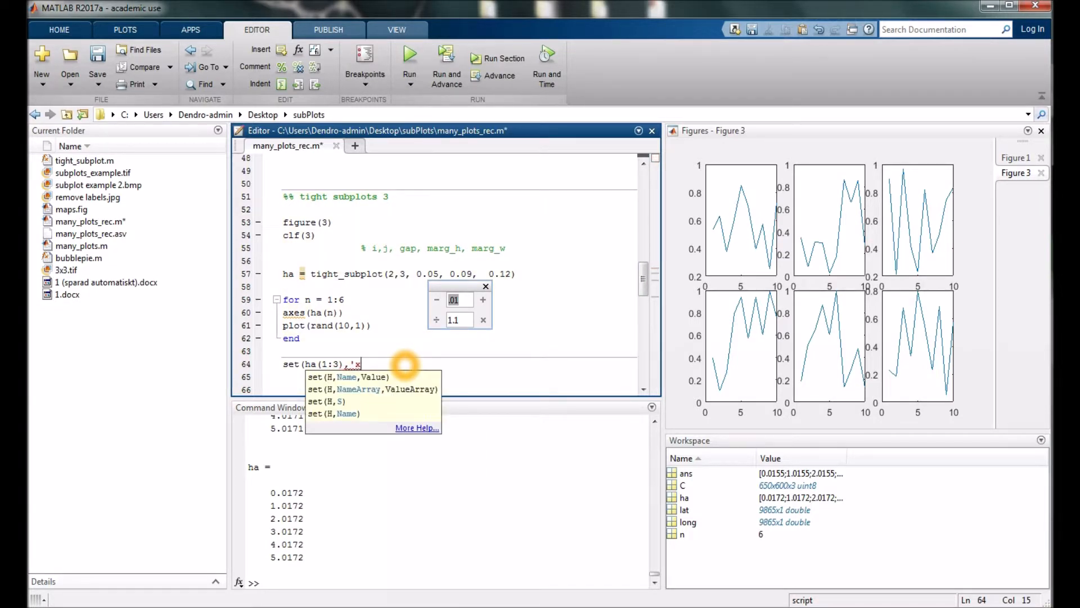
pyautogui.write('tixk')
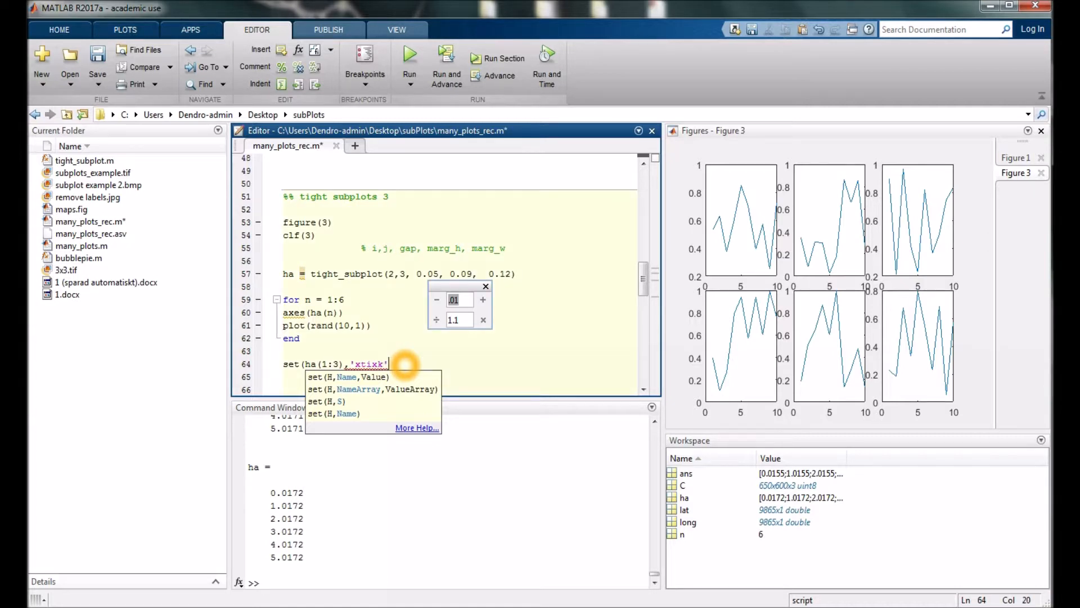
pyautogui.press('BackSpace')
pyautogui.write('c')
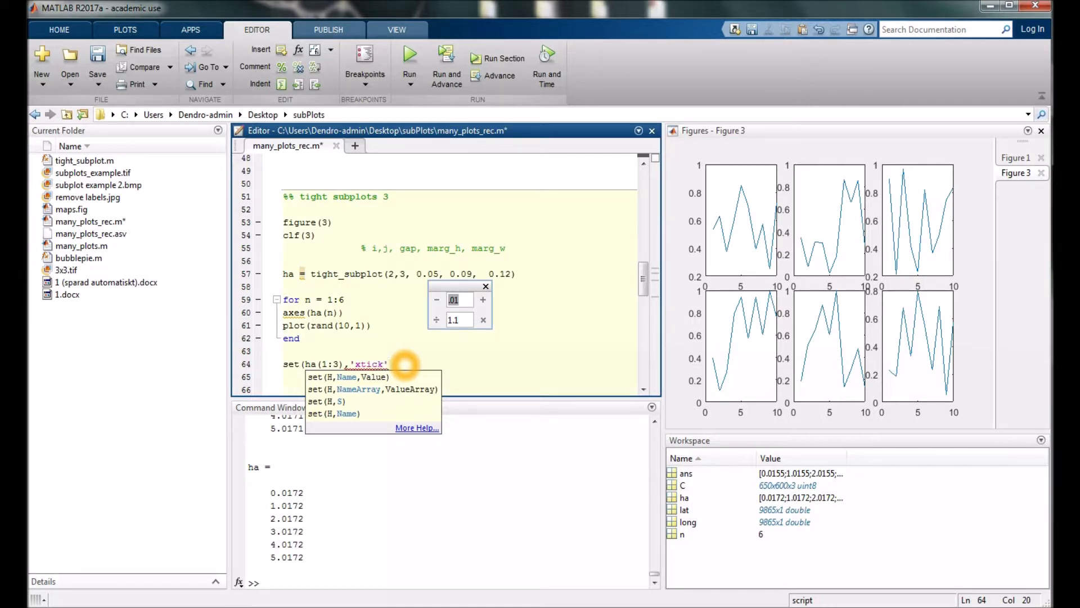
pyautogui.write(',')
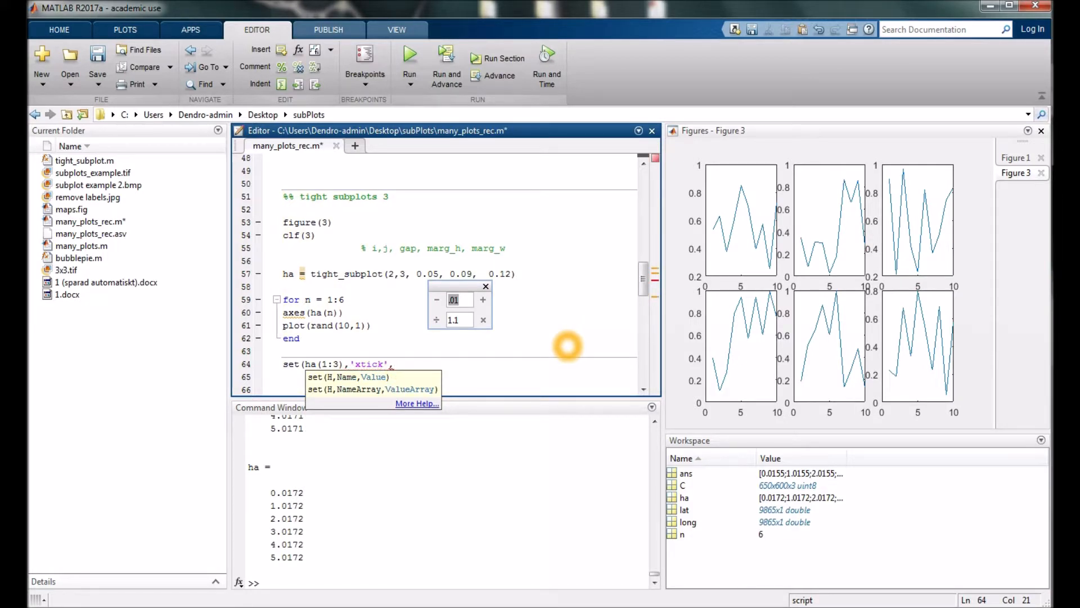
pyautogui.write('[]')
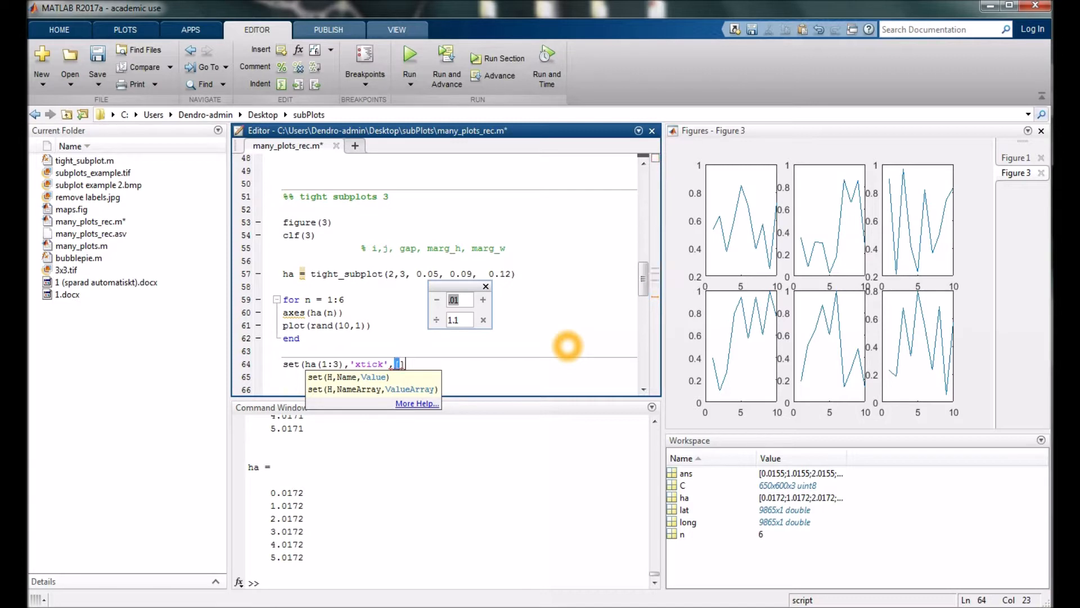
pyautogui.write(']')
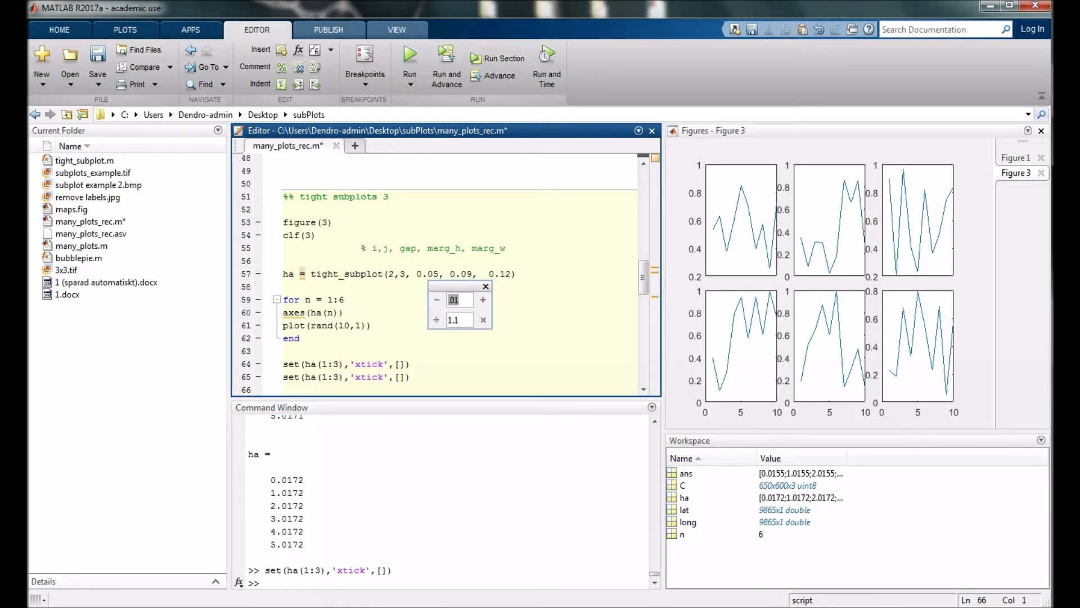
# - Make the copied line clear ytick labels on panels [2:3 5:6], rerun, and narrow the gap to 0.04
pyautogui.doubleClick(329, 377)
pyautogui.write('y')
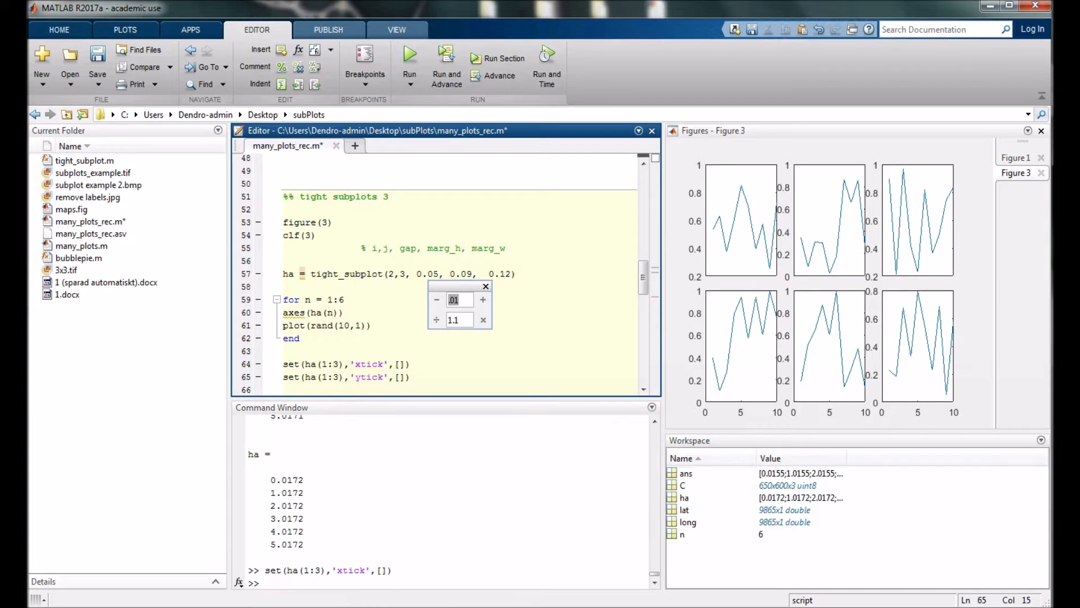
pyautogui.doubleClick(329, 377)
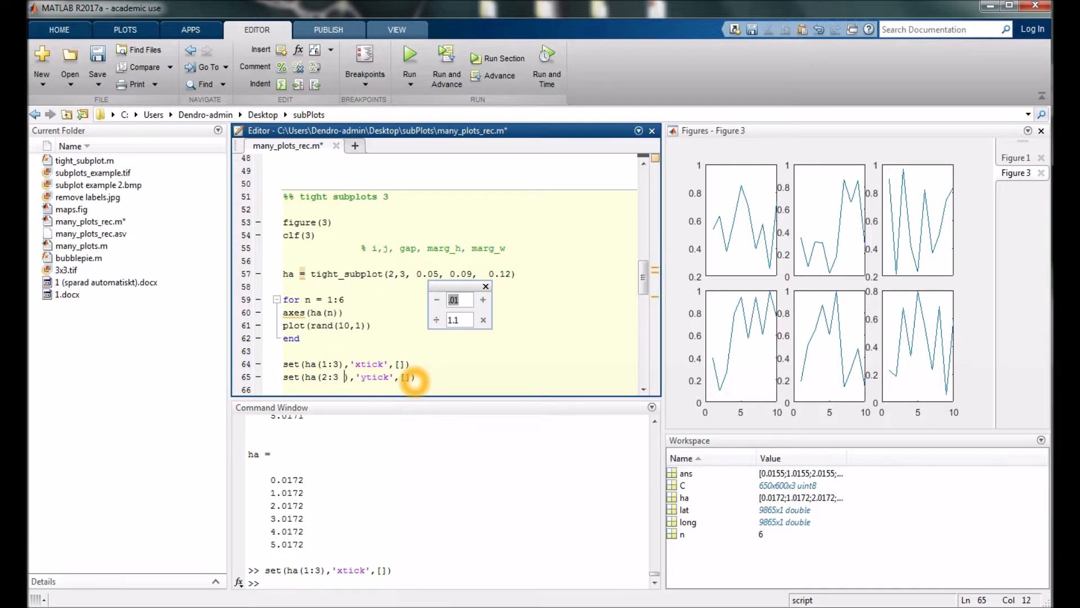
pyautogui.write('5')
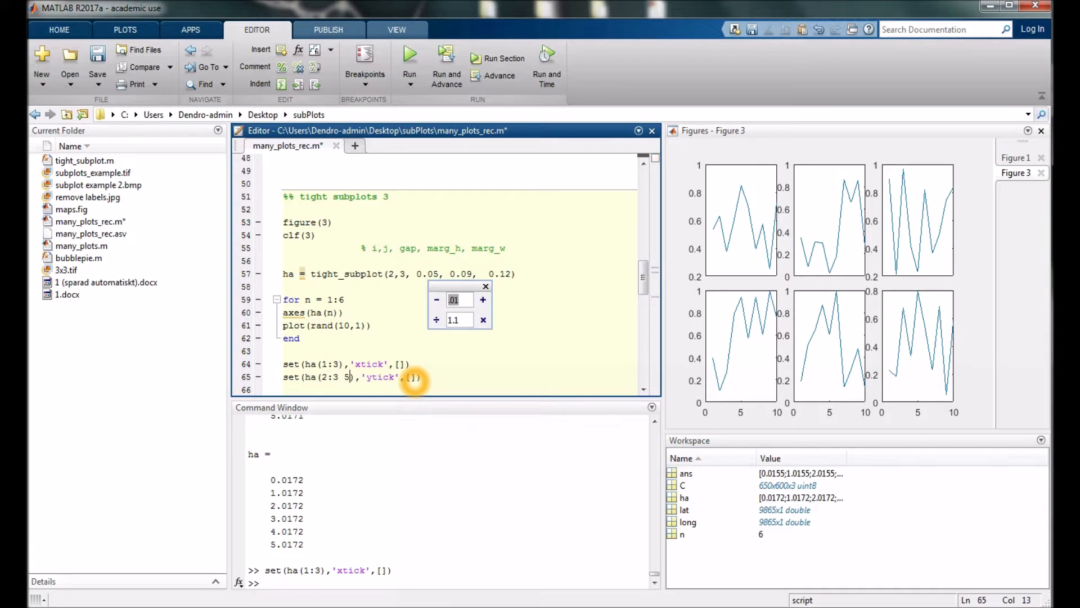
pyautogui.write(':6]')
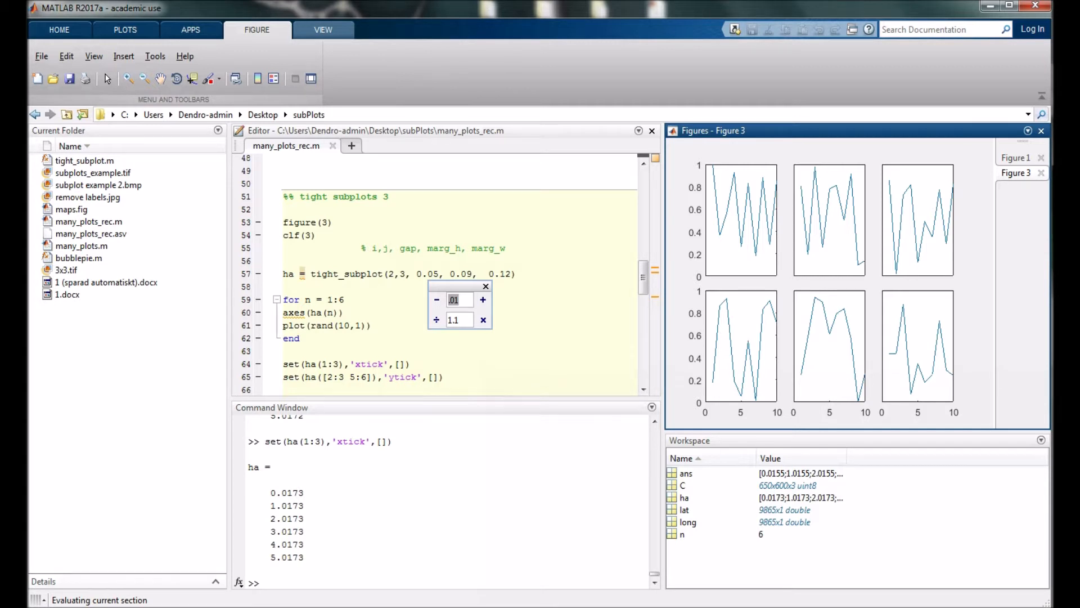
pyautogui.write('gri')
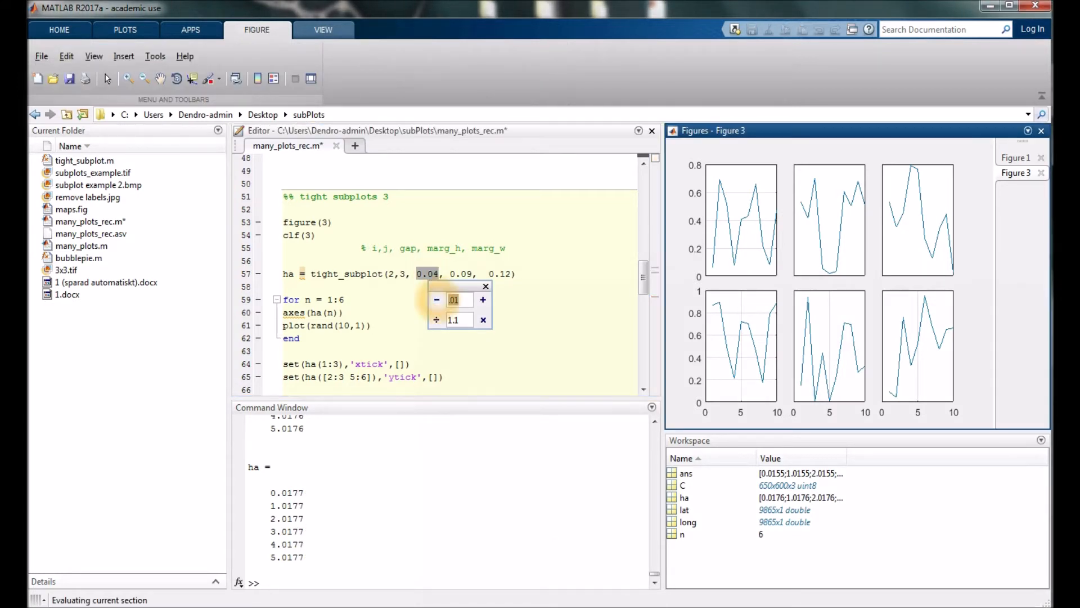
# - Decrease the panel gap to 0.03 and open a blank line inside the plotting loop
pyautogui.click(436, 299)
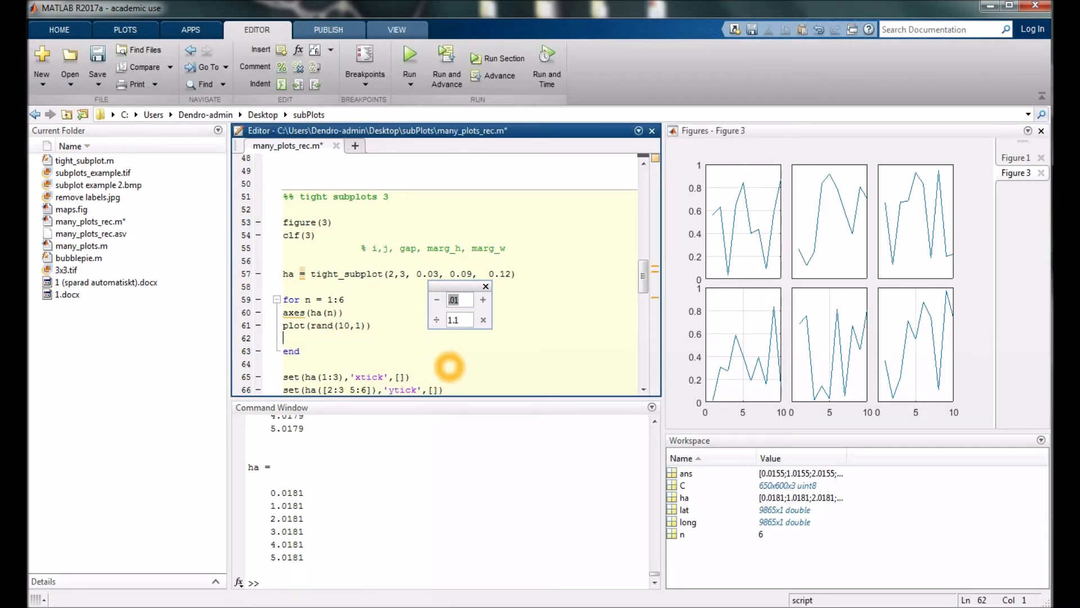
pyautogui.scroll(-3)
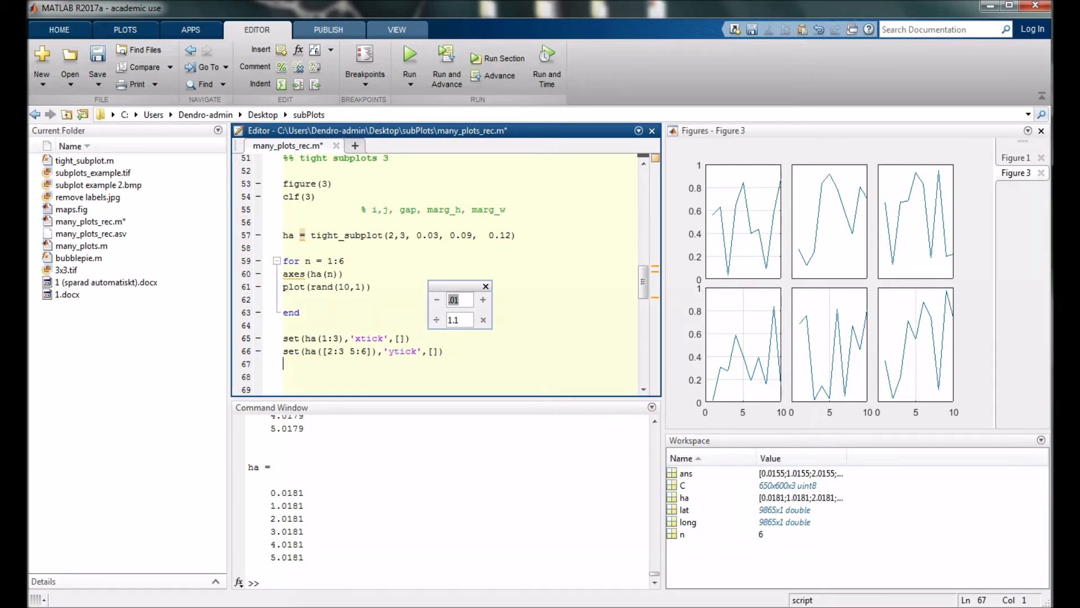
# - Add title('this is title') inside the loop and rerun so all six panels show it
pyautogui.write('title')
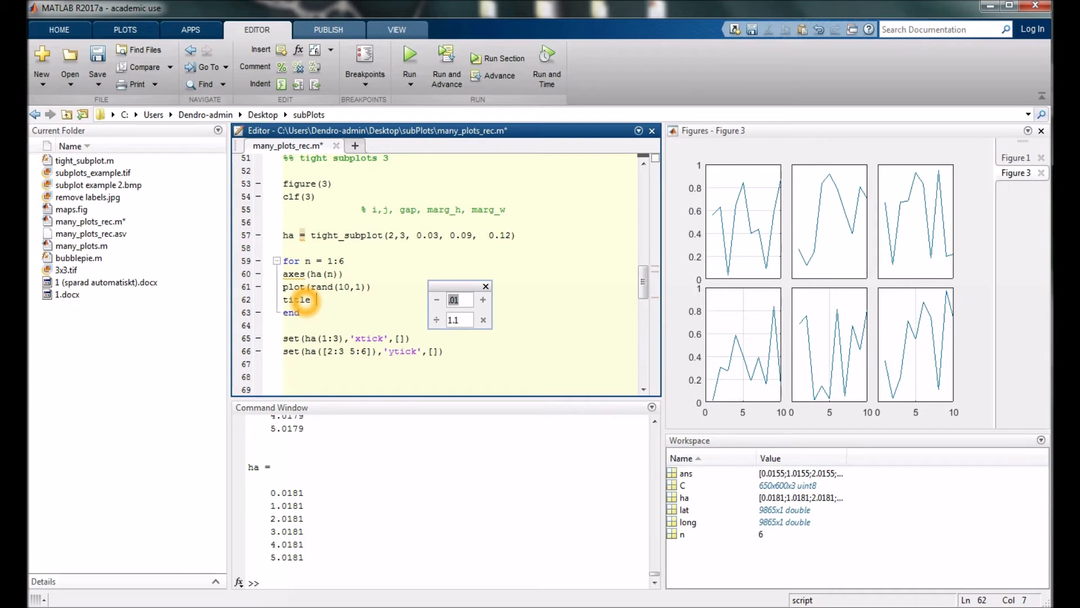
pyautogui.write('(this is tit')
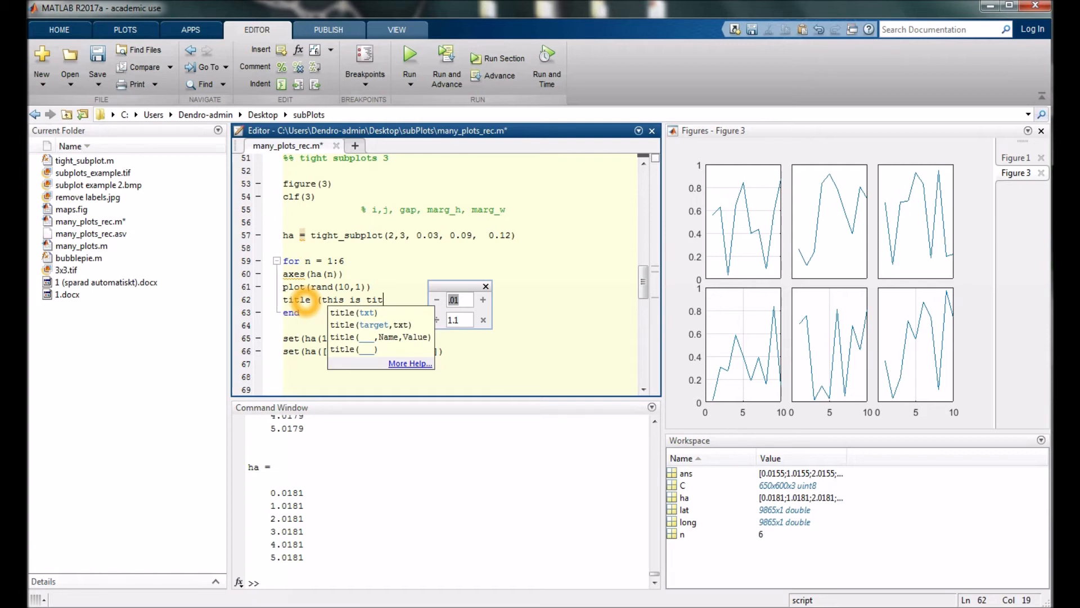
pyautogui.write("le')")
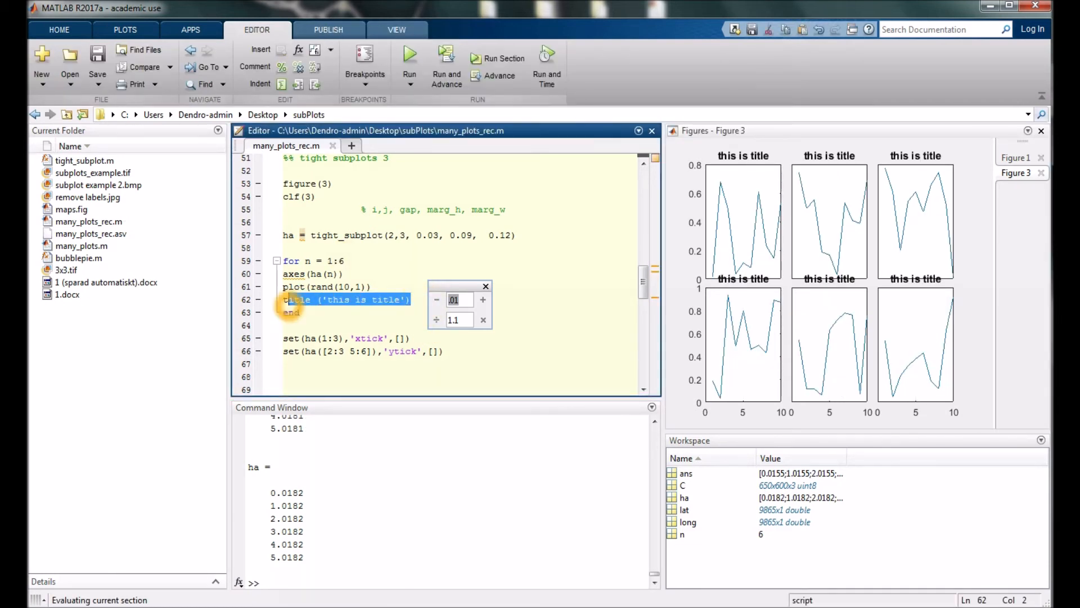
pyautogui.press('Delete')
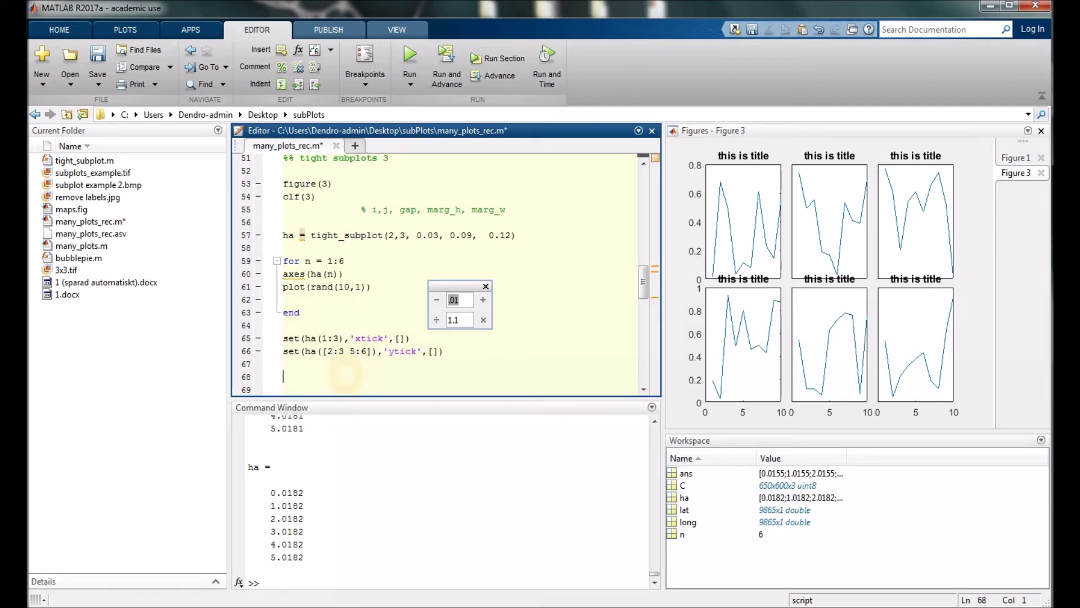
pyautogui.moveTo(430, 398)
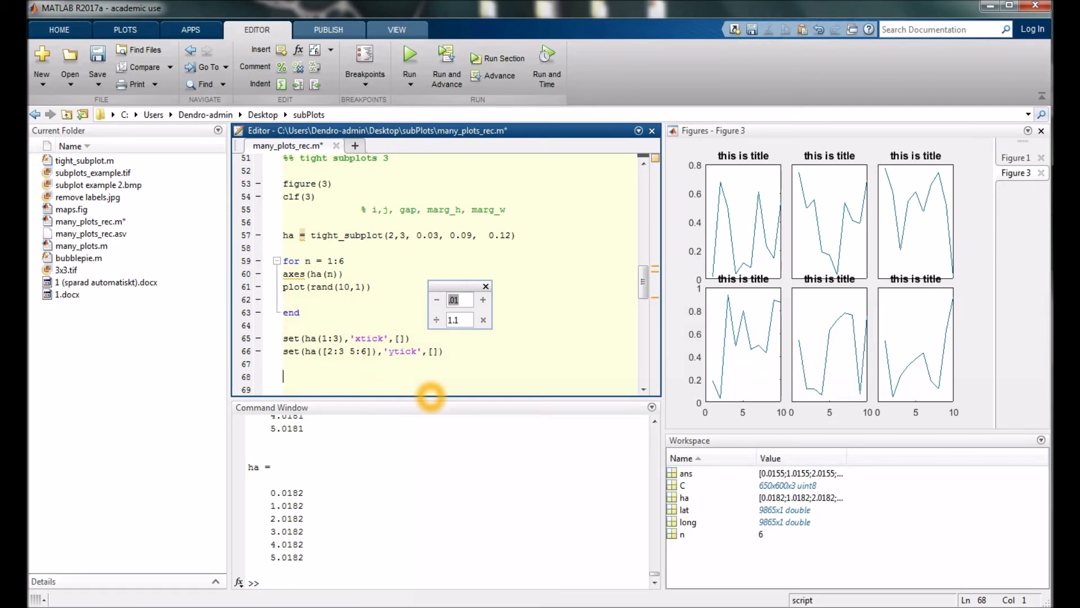
# - Begin typing suptitle('main tile below the tick-removal lines for an overall figure title
pyautogui.write('supt')
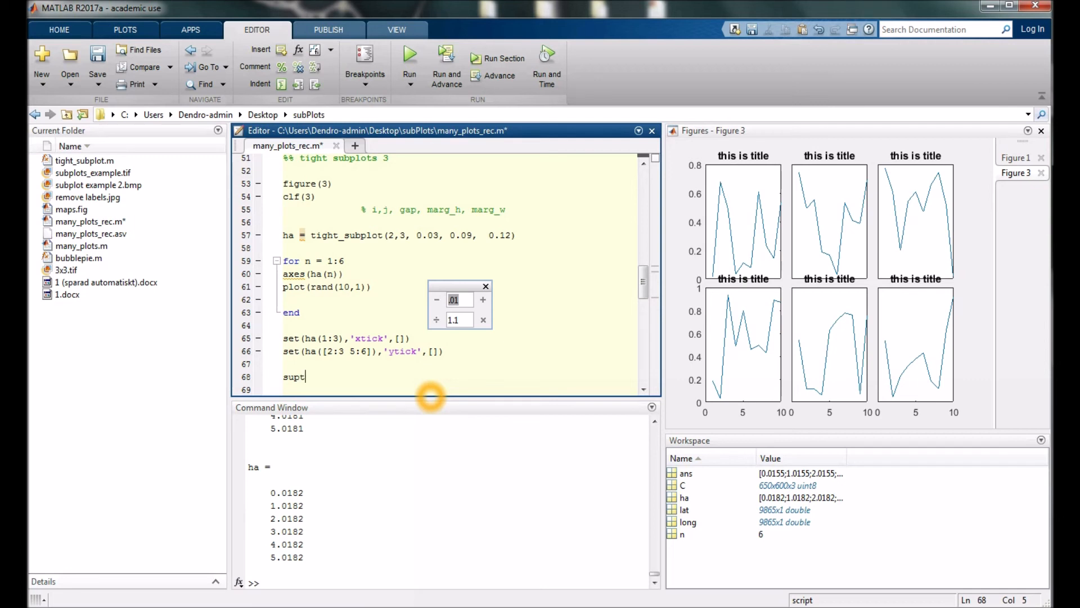
pyautogui.write('itle(')
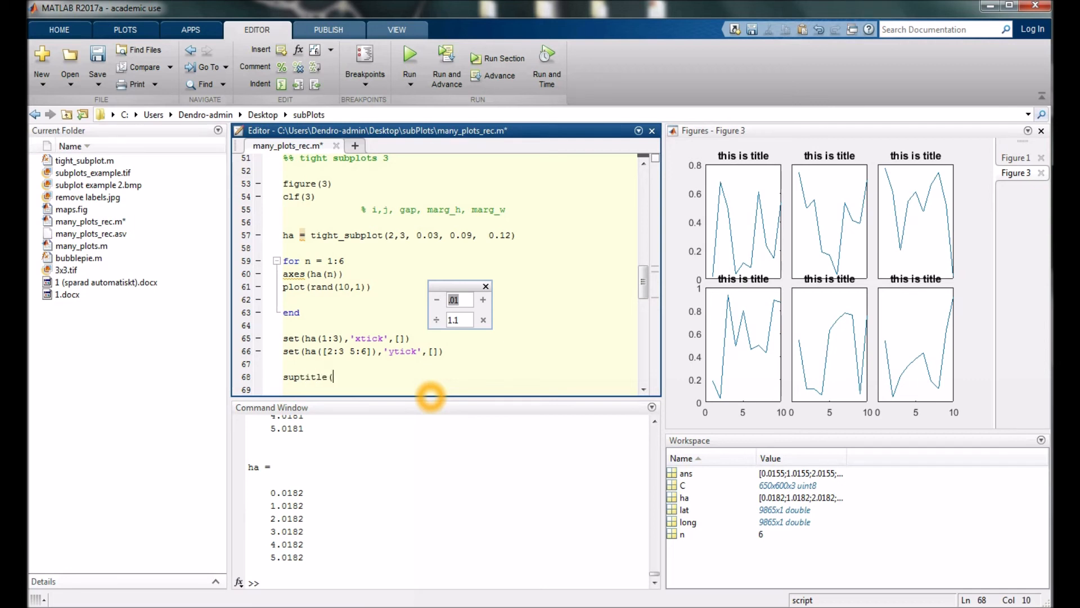
pyautogui.write("'")
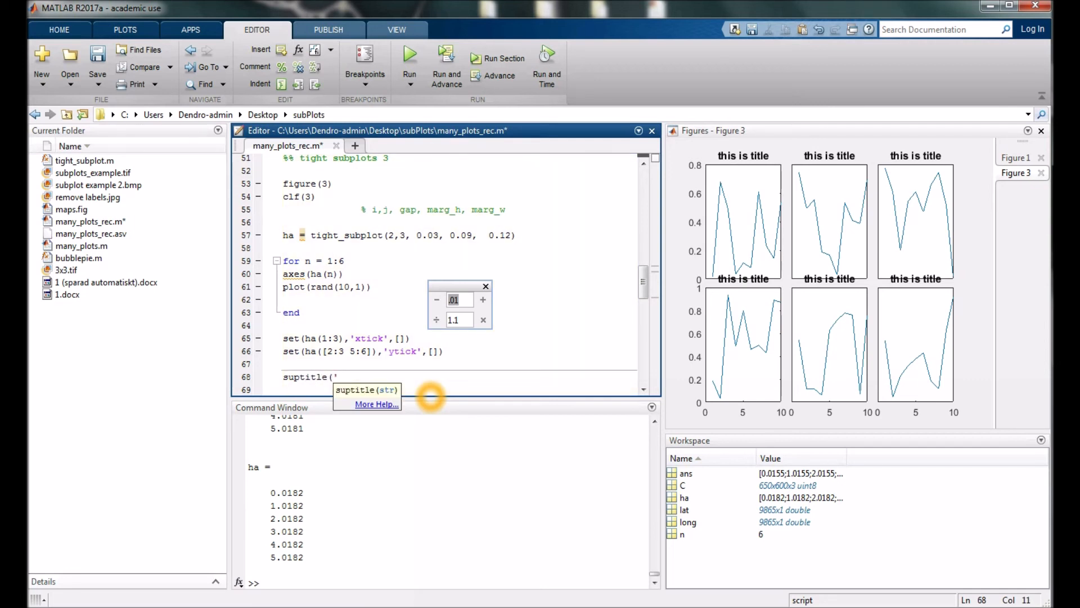
pyautogui.write('main tile')
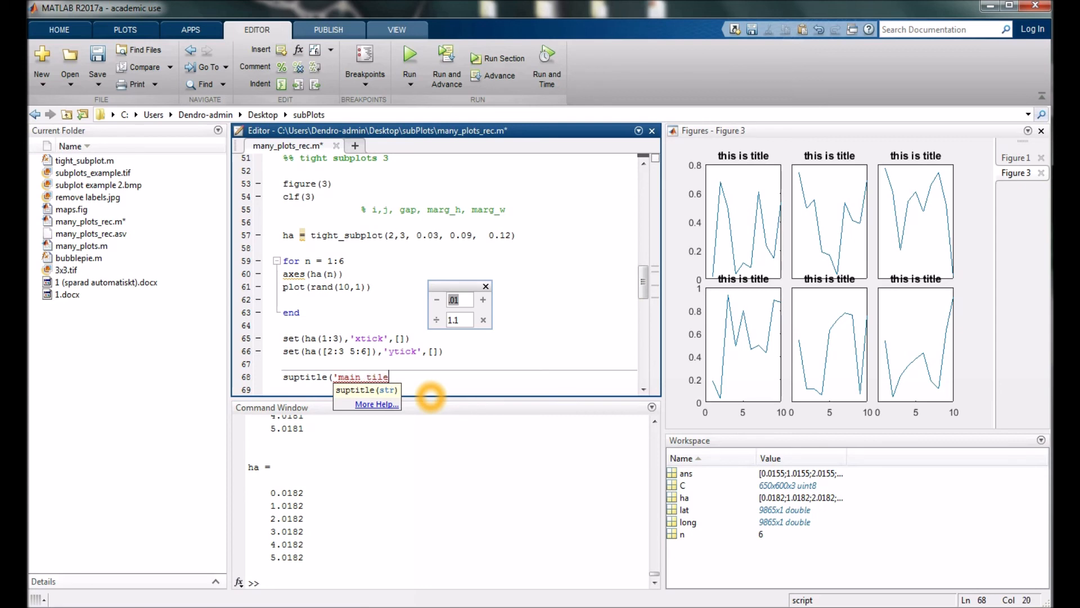